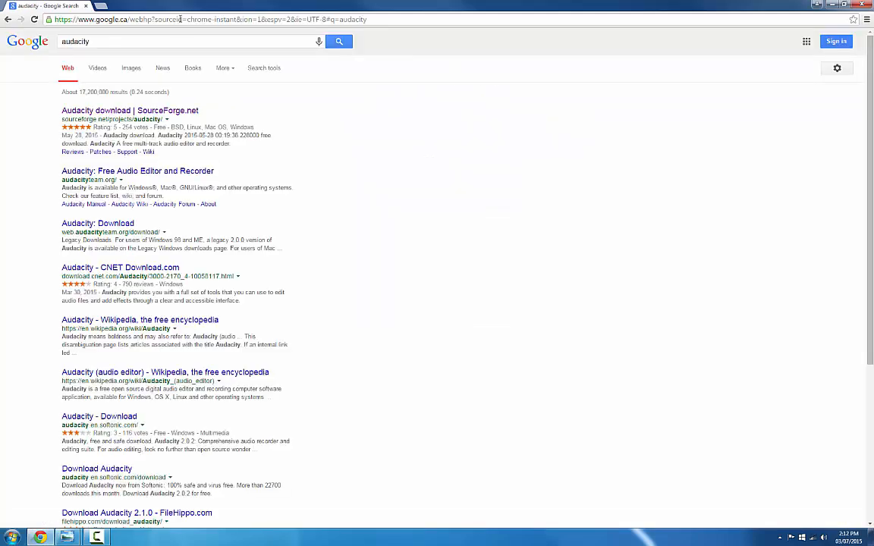
pyautogui.moveTo(160, 114)
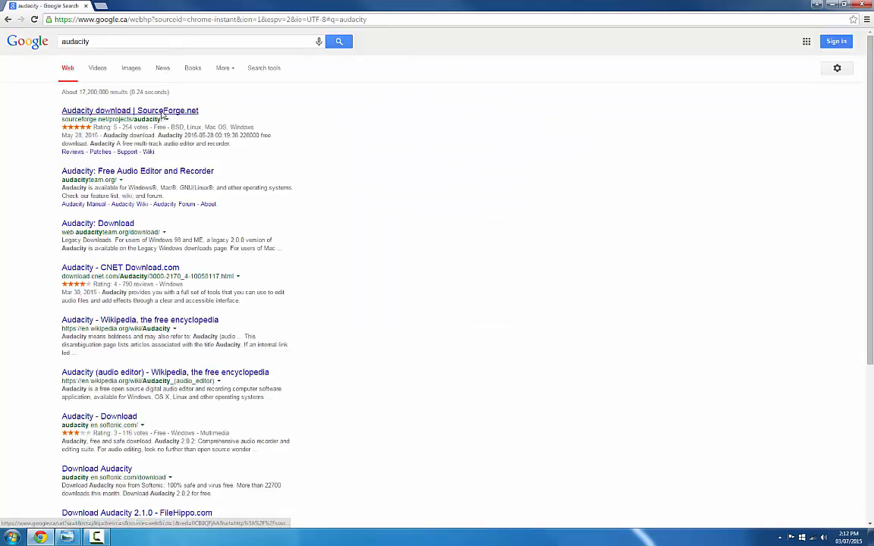
# Open the 'Audacity download | SourceForge.net' result from the Google search for audacity.
pyautogui.click(130, 110)
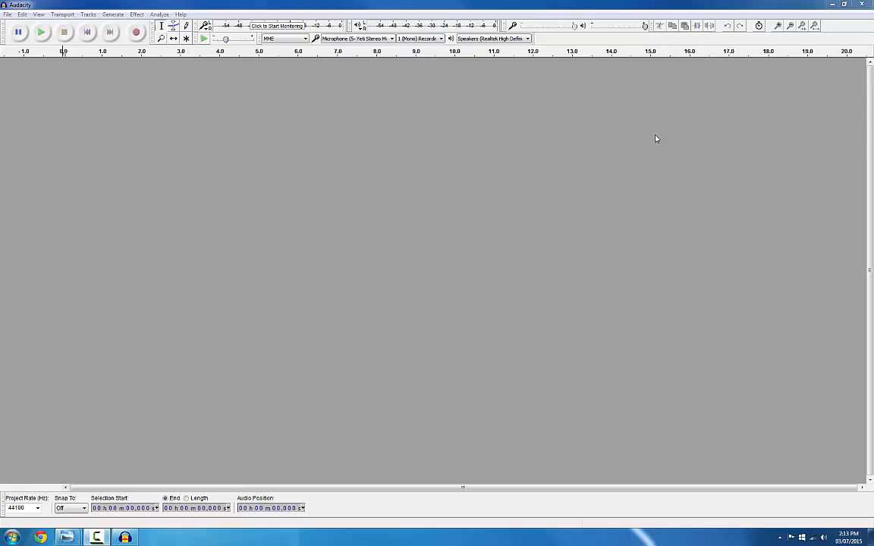
pyautogui.moveTo(47, 489)
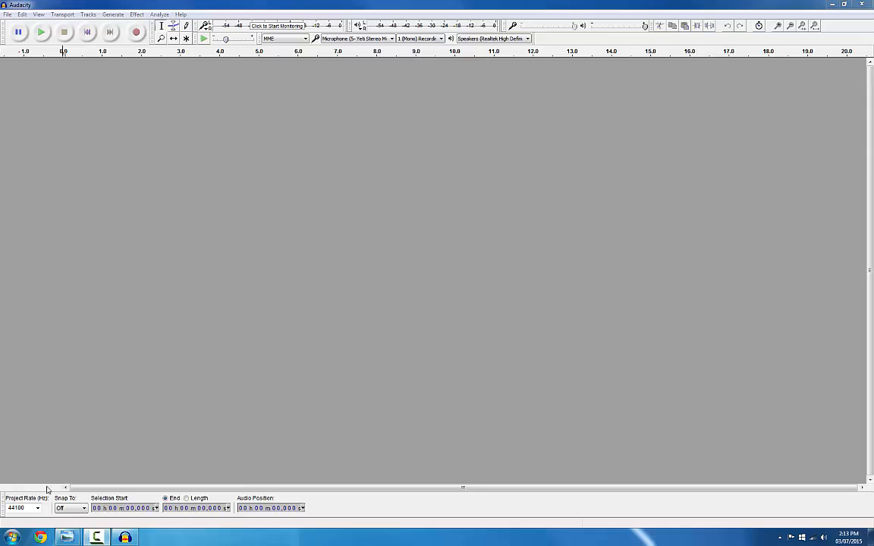
# Replace the Project Rate (Hz) value at bottom-left with 7812.
pyautogui.tripleClick(19, 507)
pyautogui.write('7812')
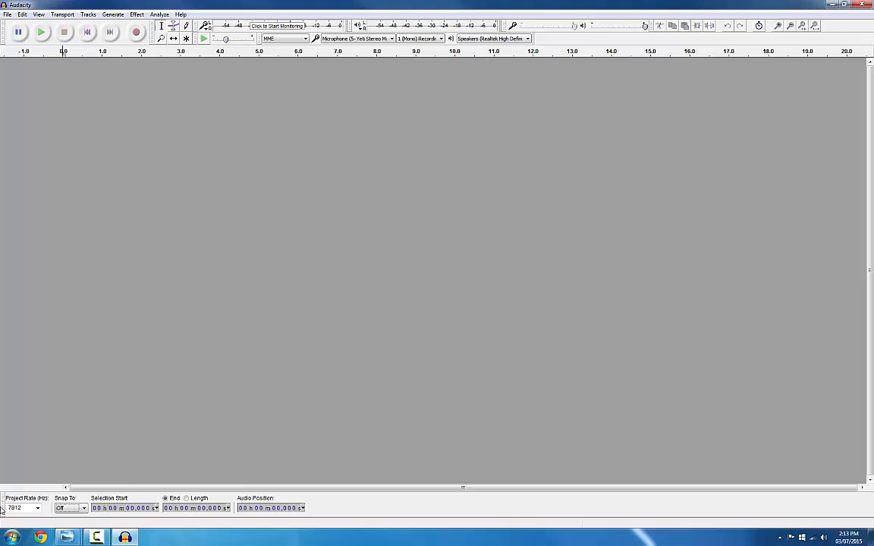
pyautogui.moveTo(164, 226)
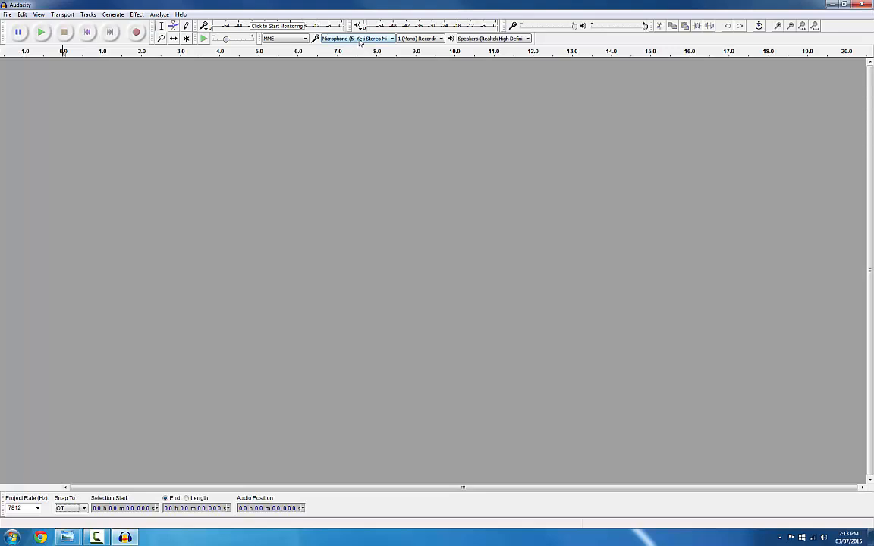
pyautogui.moveTo(420, 39)
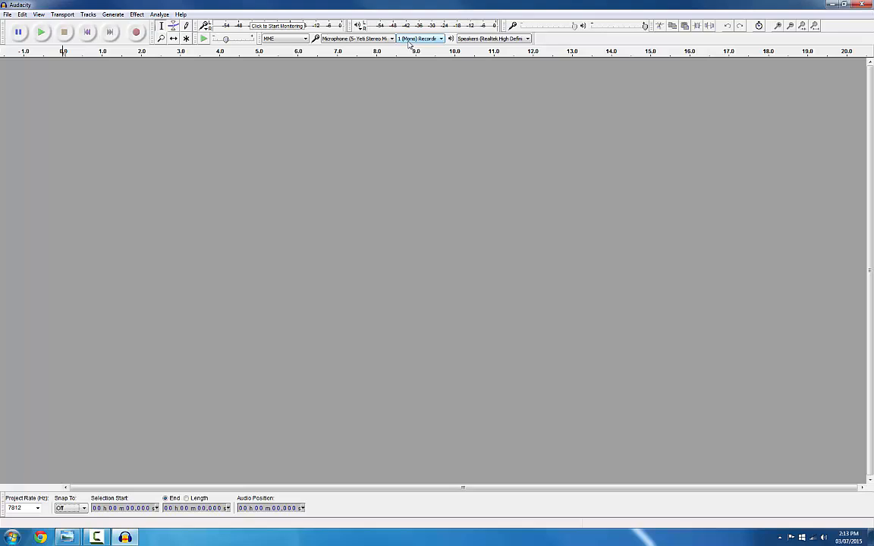
pyautogui.moveTo(136, 32)
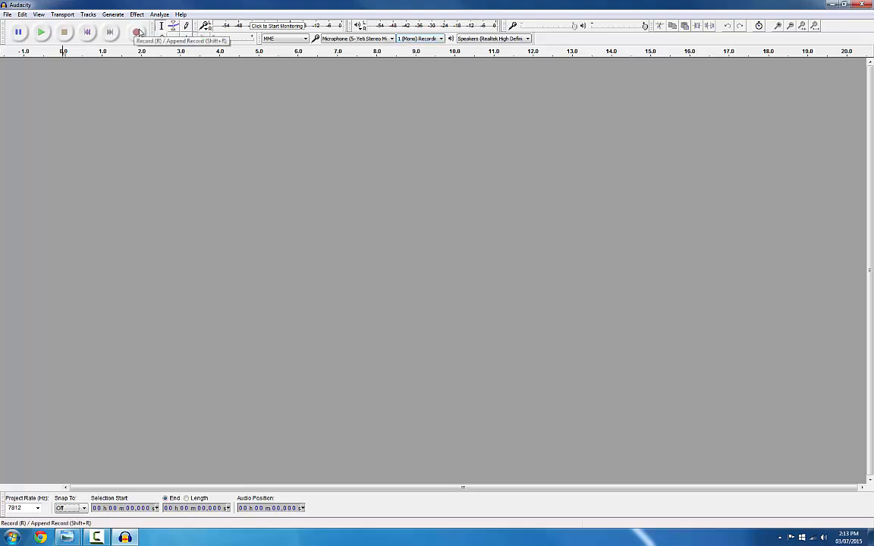
# Record a brief mono test take of speech and play it back.
pyautogui.click(137, 31)
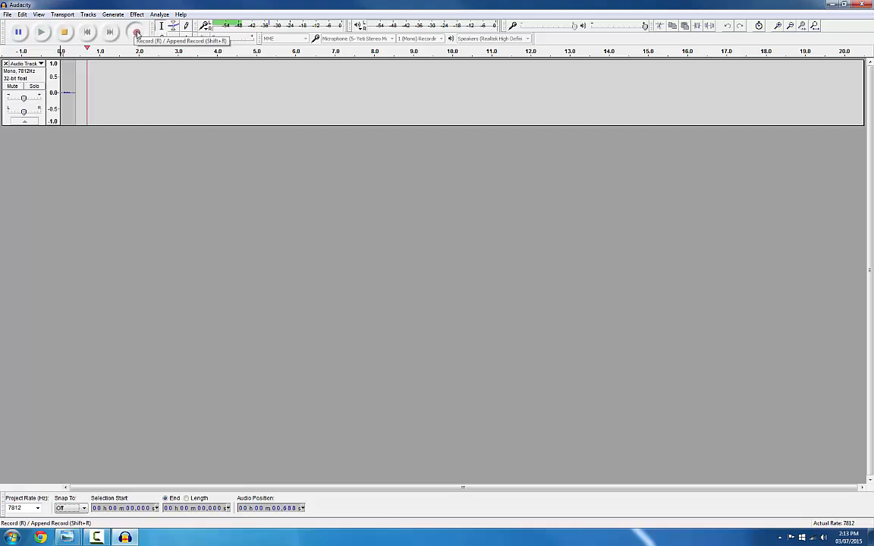
pyautogui.click(137, 26)
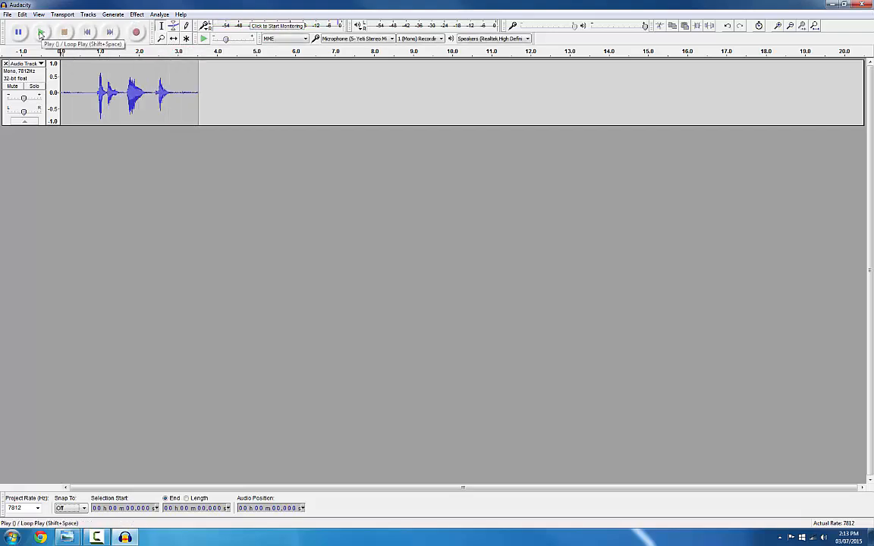
pyautogui.click(41, 31)
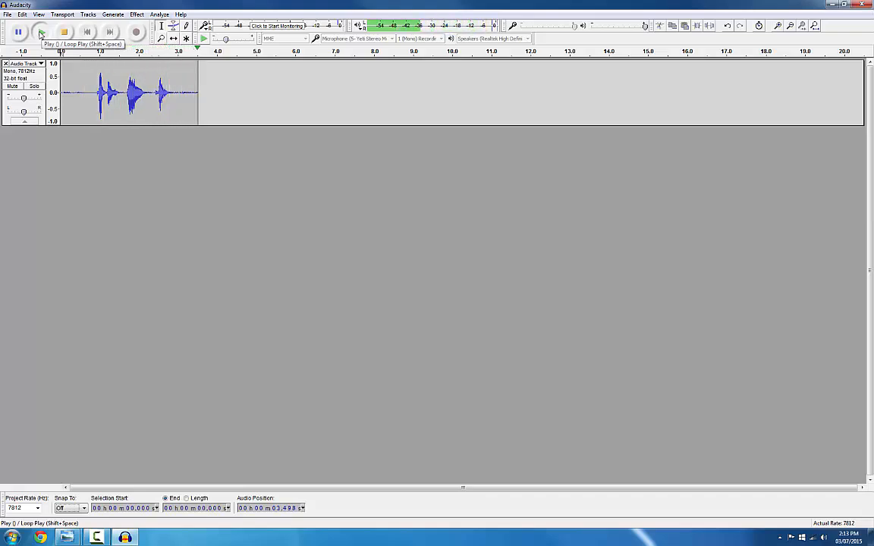
pyautogui.click(41, 31)
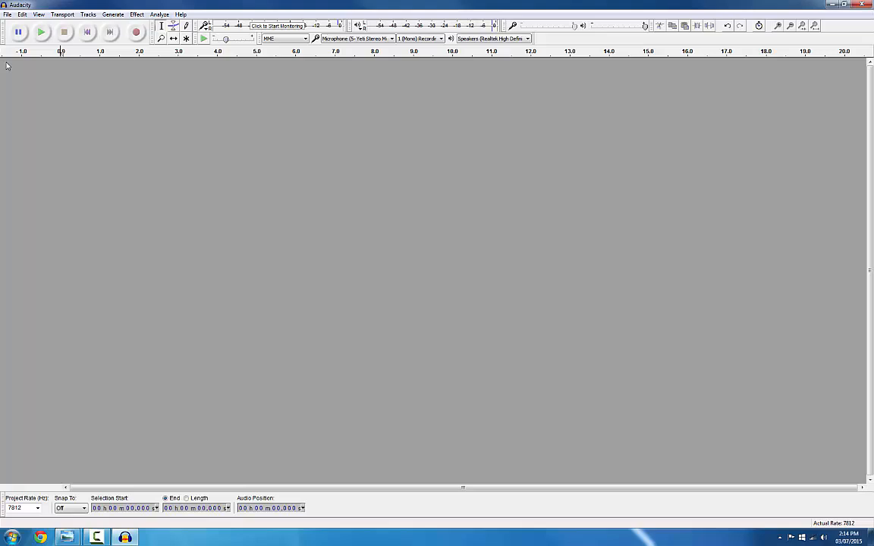
pyautogui.moveTo(136, 31)
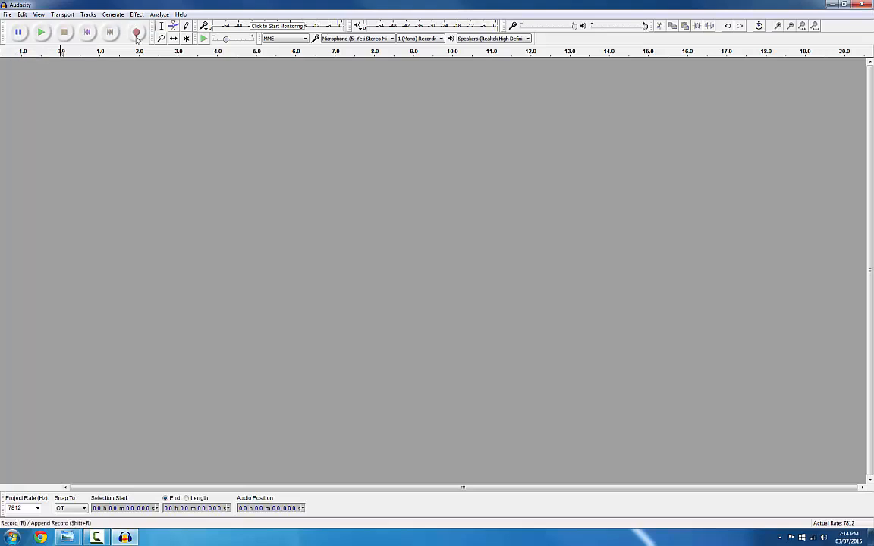
# Record a roughly five-second take of the three spoken words.
pyautogui.click(136, 31)
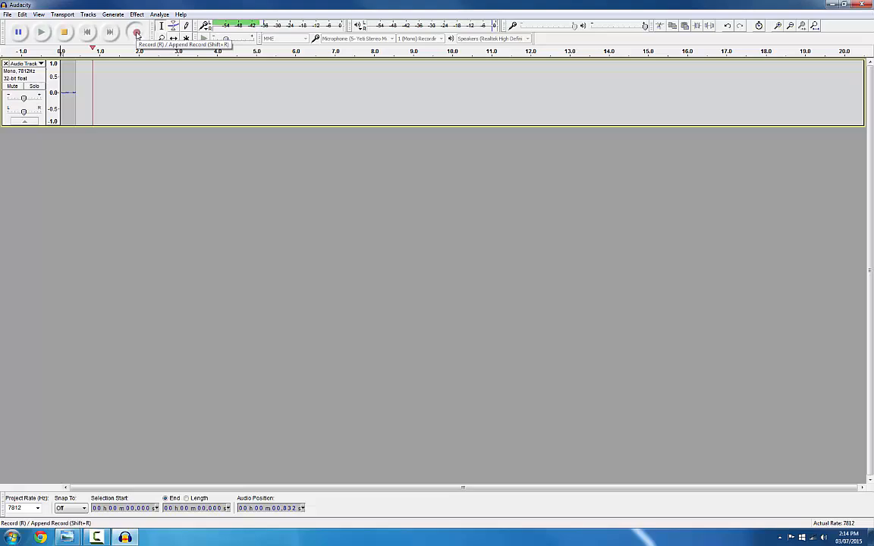
pyautogui.click(137, 26)
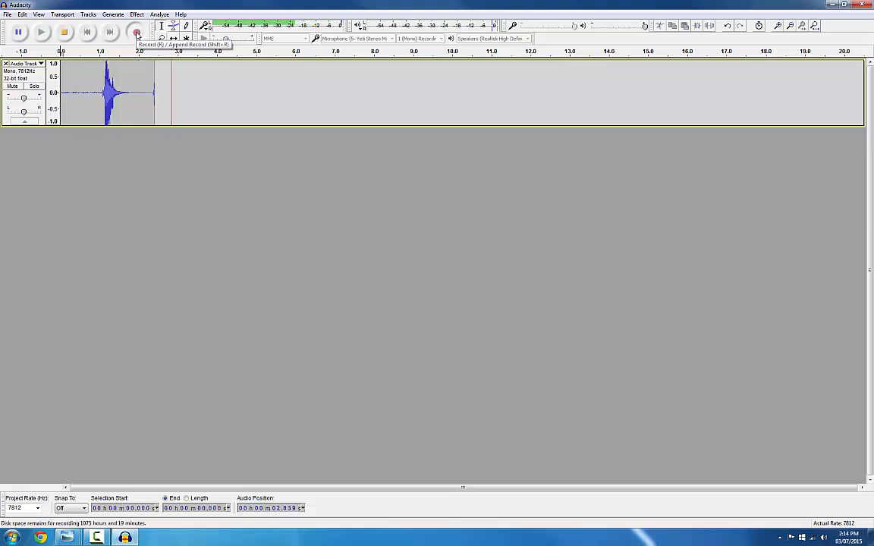
pyautogui.click(136, 32)
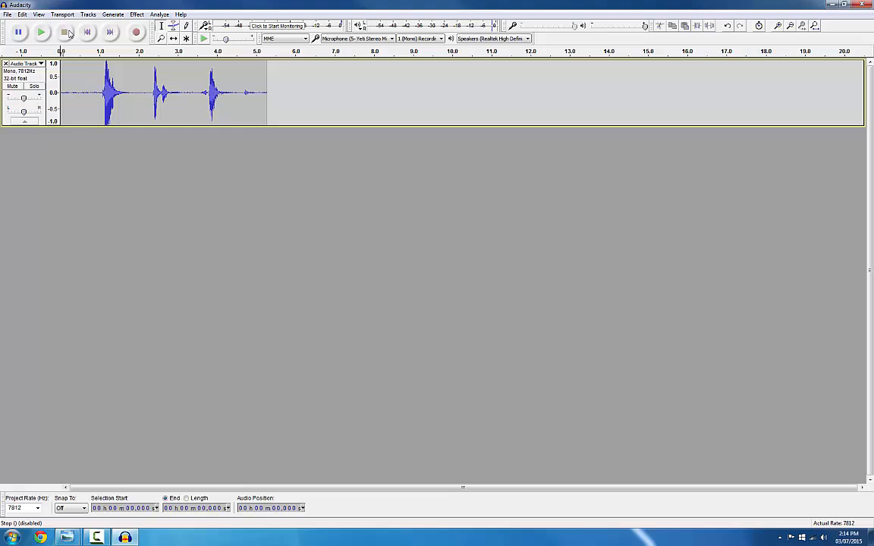
pyautogui.click(41, 32)
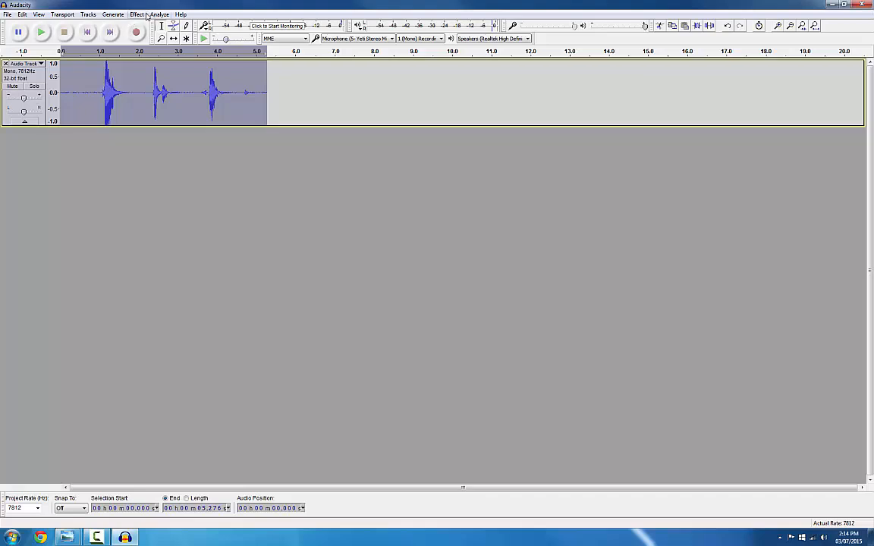
# Amplify the recording by 6 dB with Allow clipping ticked, then play the louder clip.
pyautogui.click(136, 14)
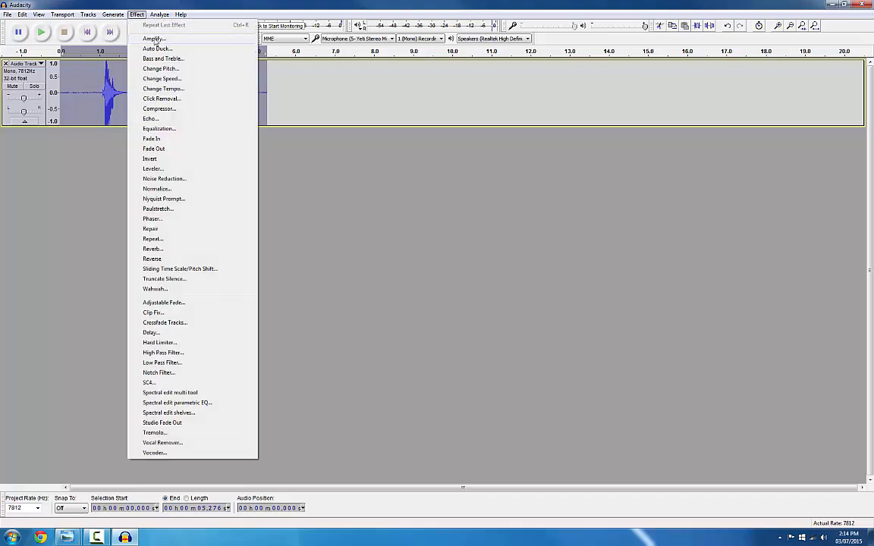
pyautogui.click(153, 39)
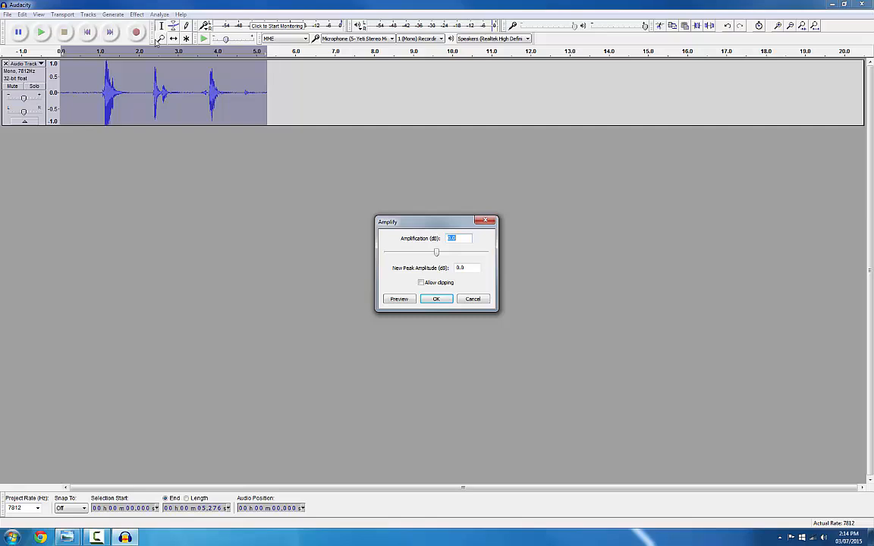
pyautogui.write('0.0')
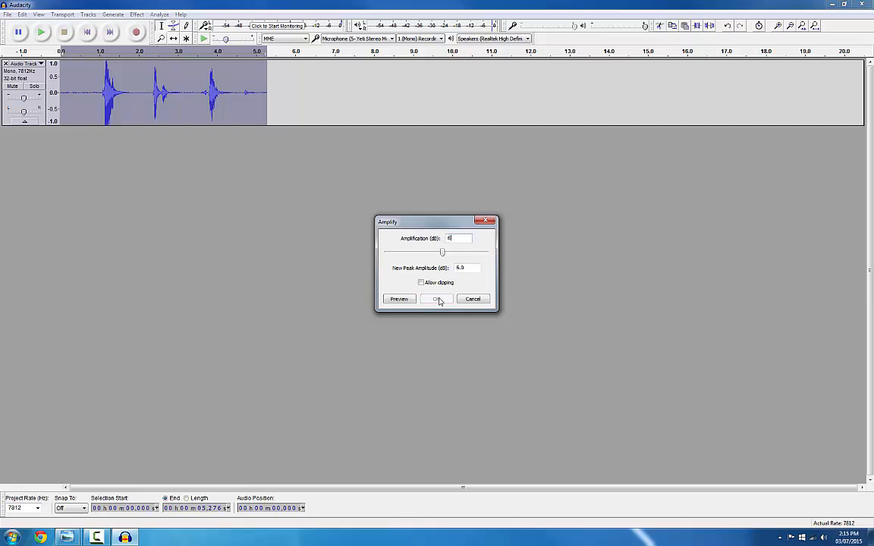
pyautogui.click(422, 283)
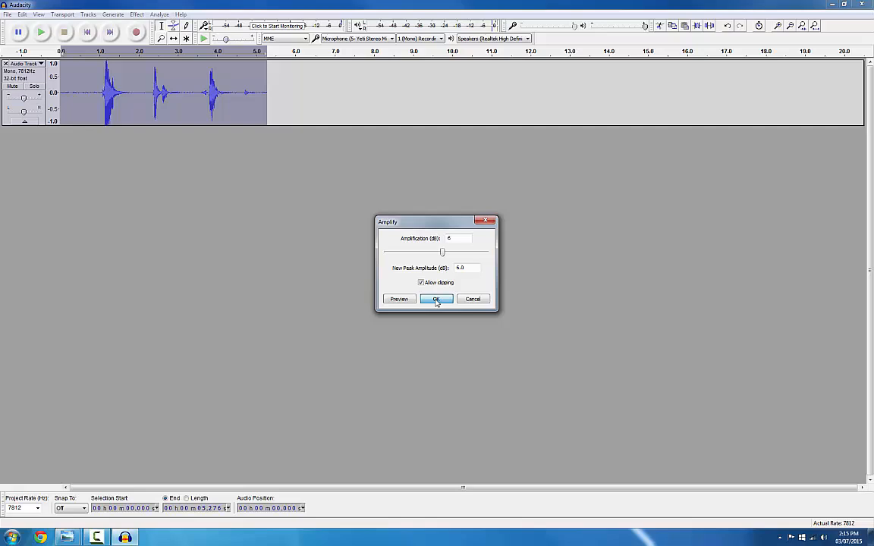
pyautogui.click(436, 298)
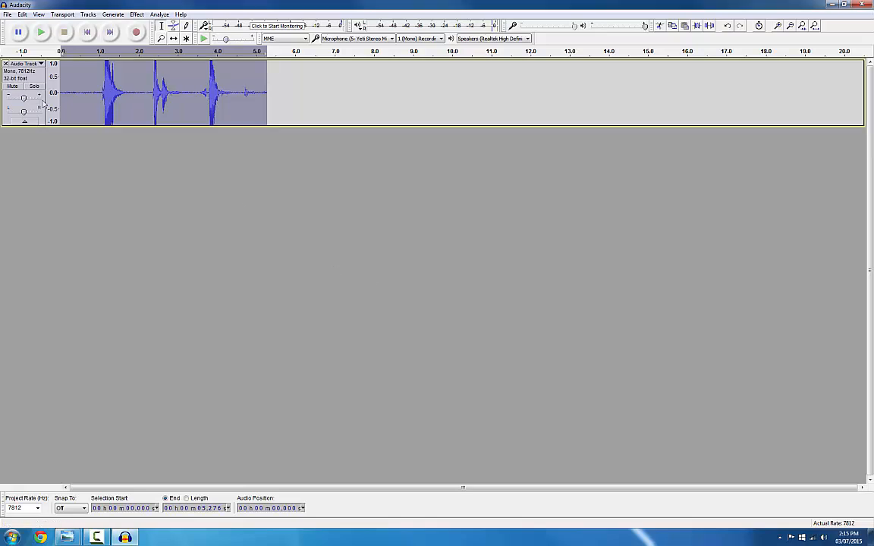
pyautogui.click(40, 31)
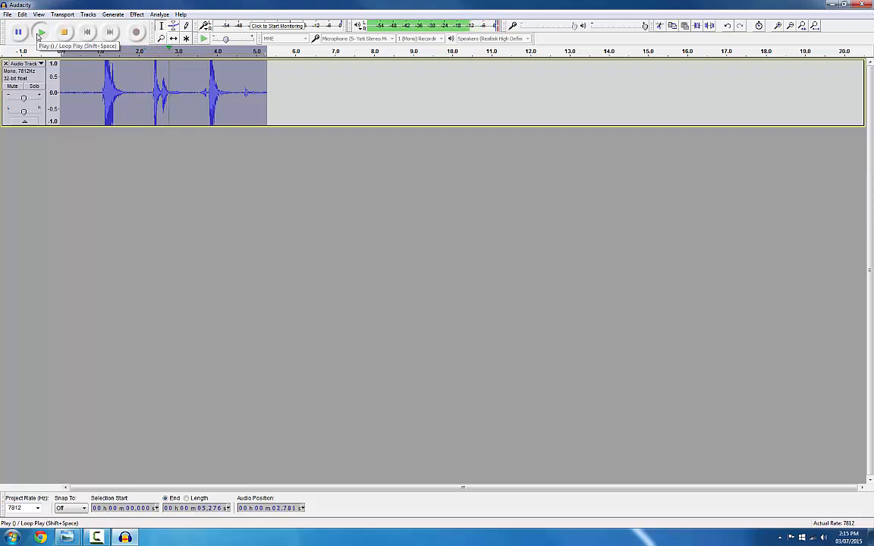
pyautogui.click(63, 31)
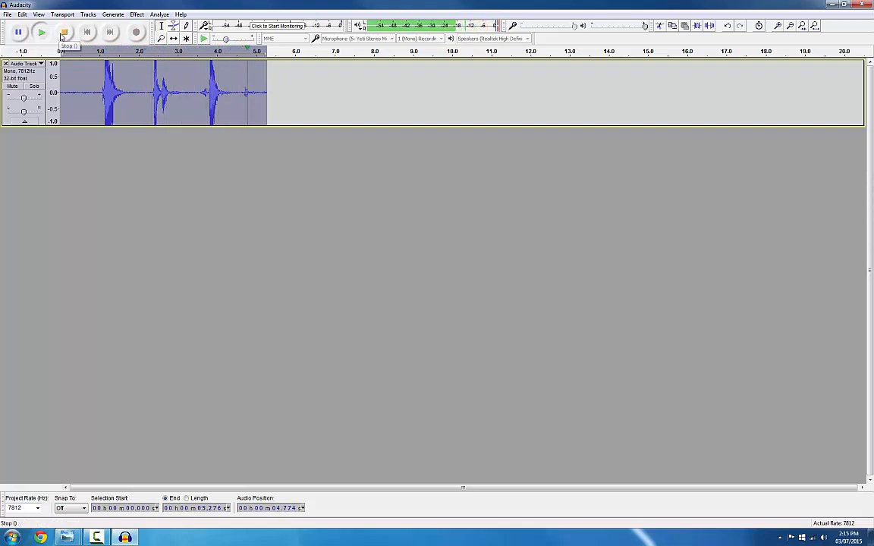
pyautogui.click(63, 32)
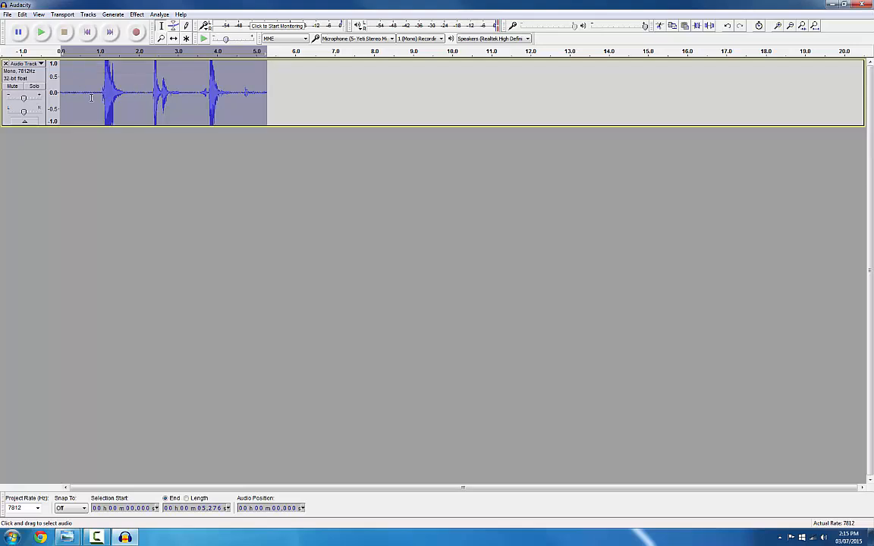
# Capture a noise profile from the silent stretch before the first word.
pyautogui.click(91, 91)
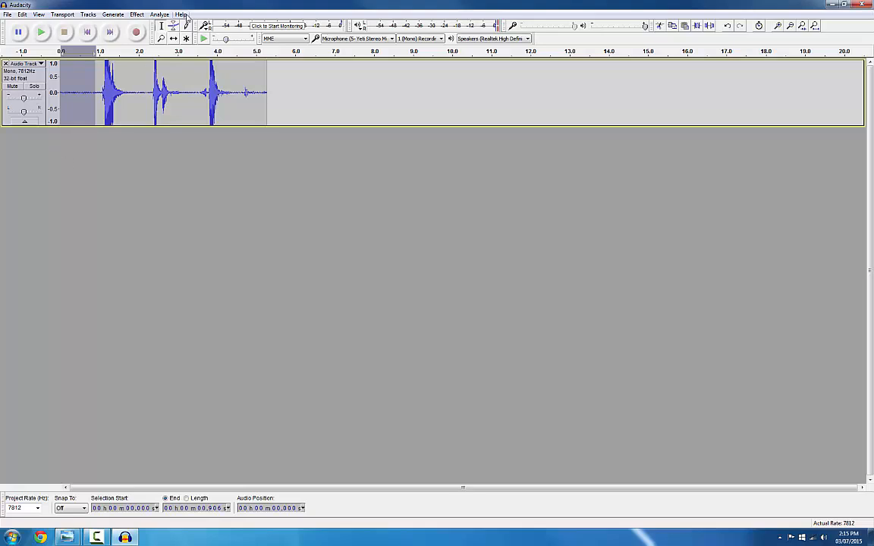
pyautogui.click(137, 14)
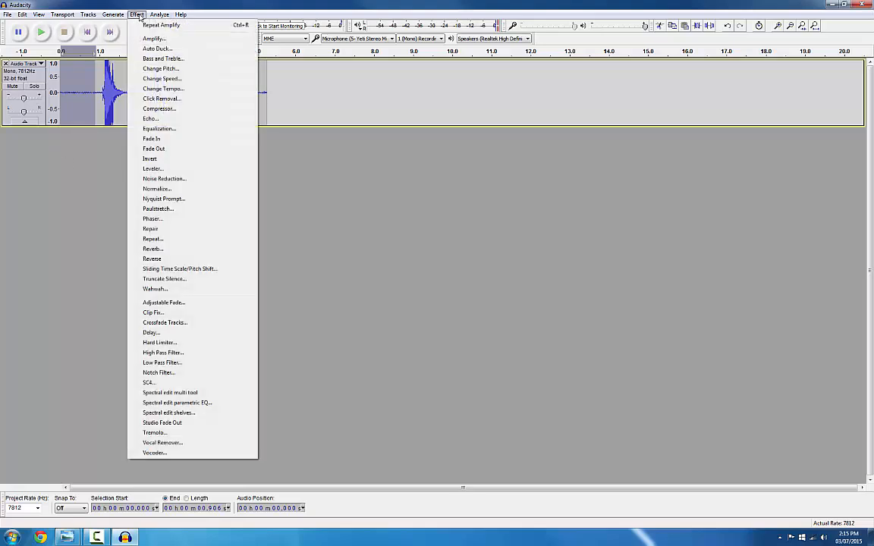
pyautogui.moveTo(164, 178)
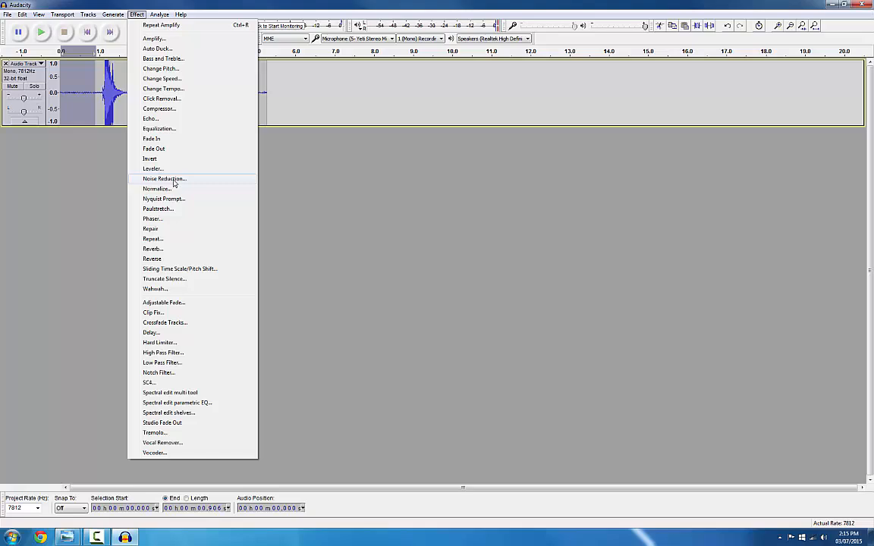
pyautogui.click(164, 178)
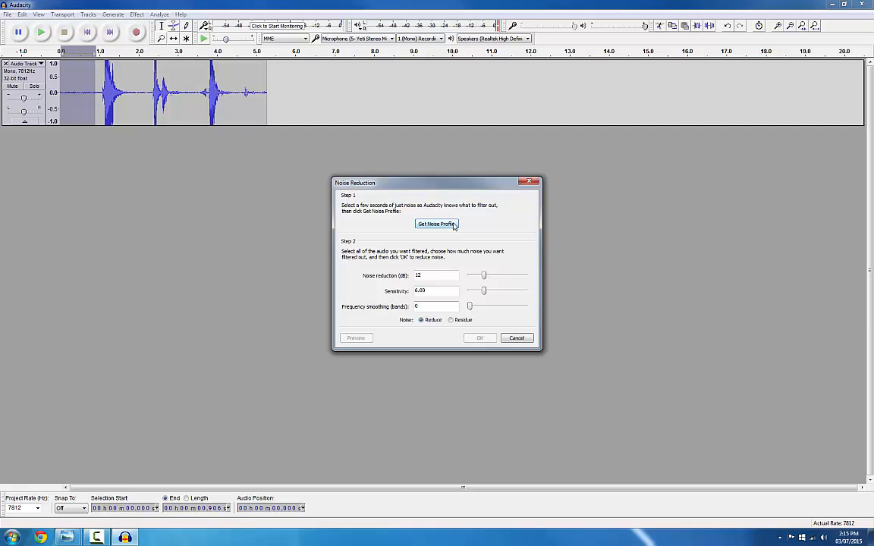
pyautogui.click(437, 224)
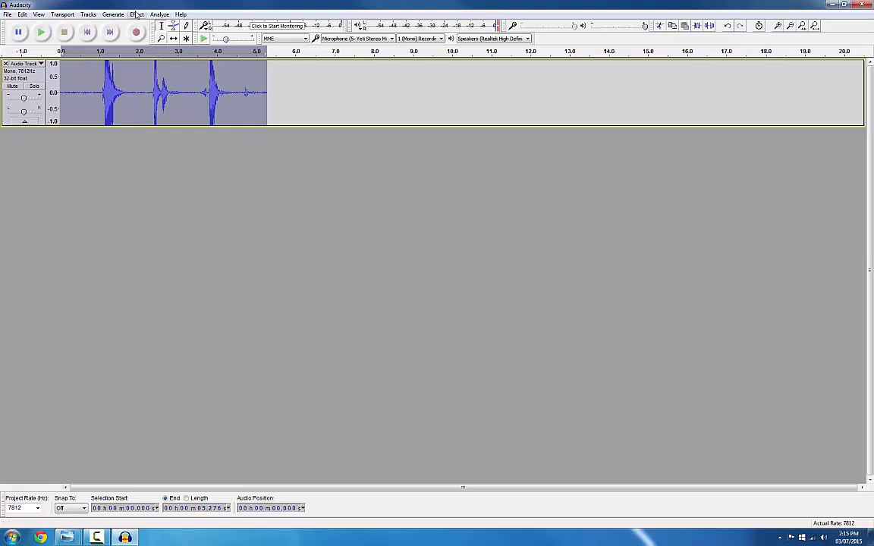
# Apply Noise Reduction at 48 dB to the track and play the cleaned result.
pyautogui.click(137, 14)
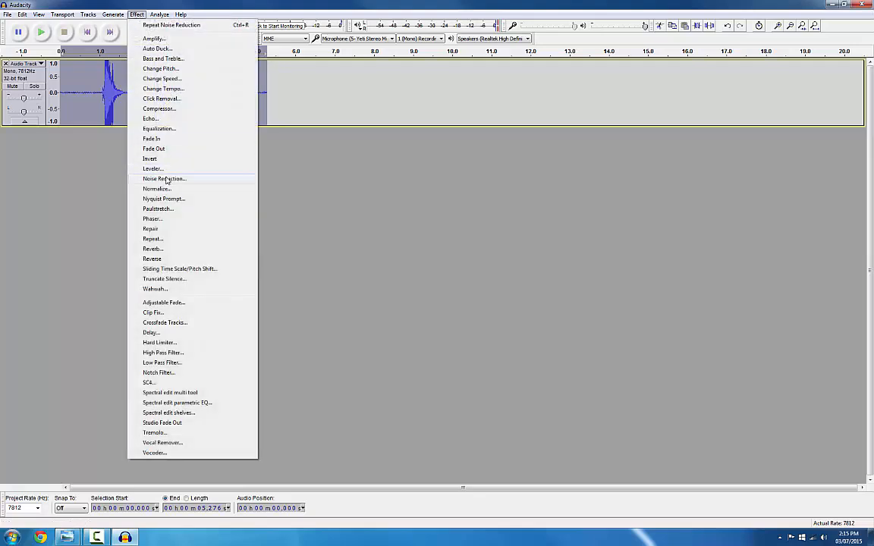
pyautogui.click(164, 179)
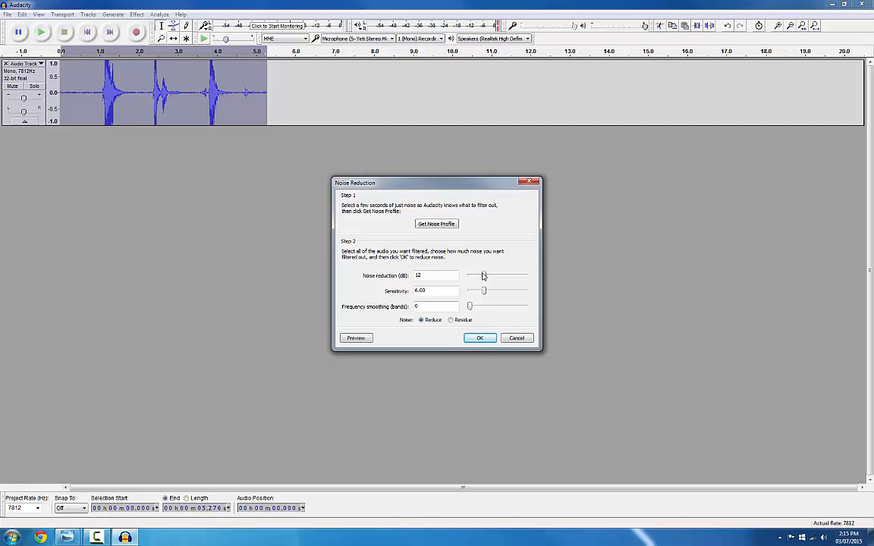
pyautogui.moveTo(483, 276); pyautogui.dragTo(525, 276)
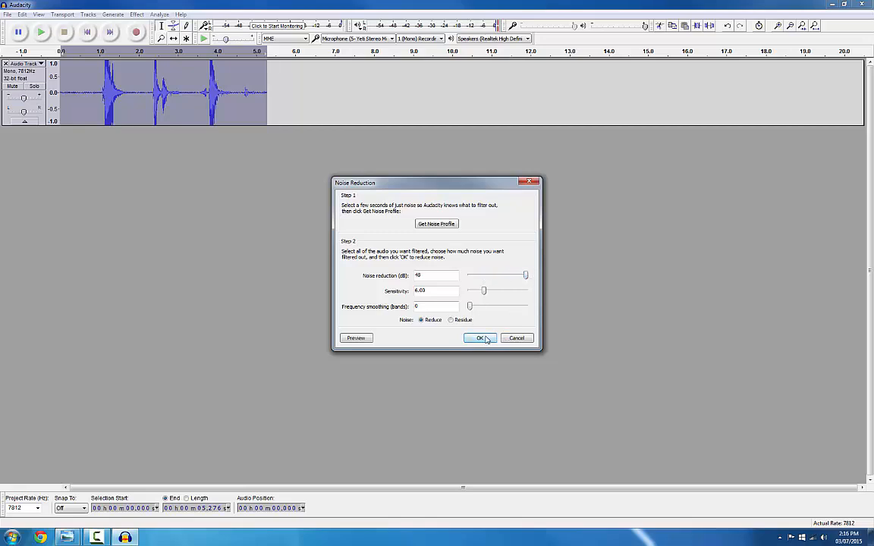
pyautogui.click(480, 338)
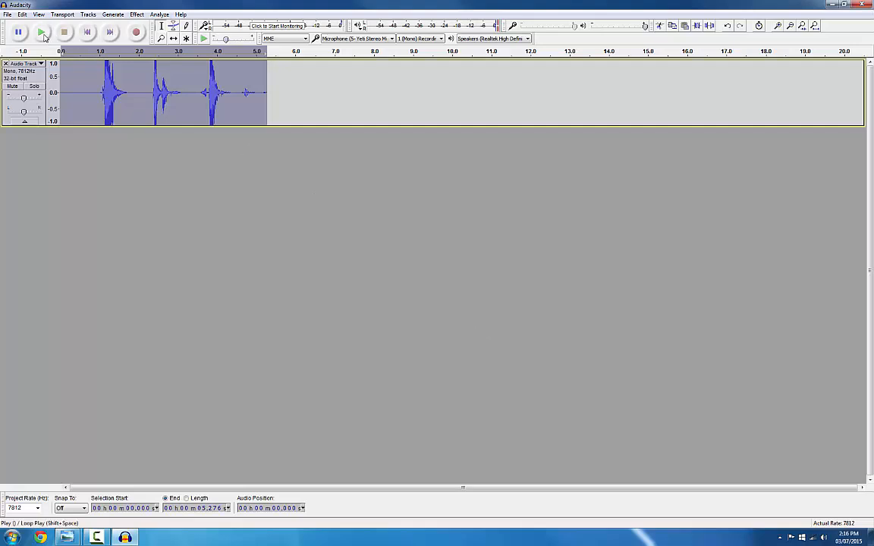
pyautogui.click(41, 31)
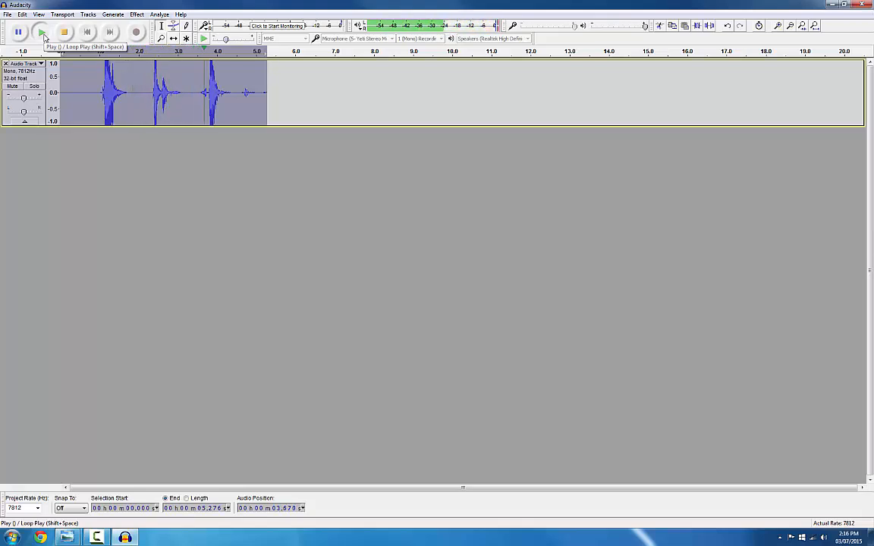
pyautogui.click(41, 31)
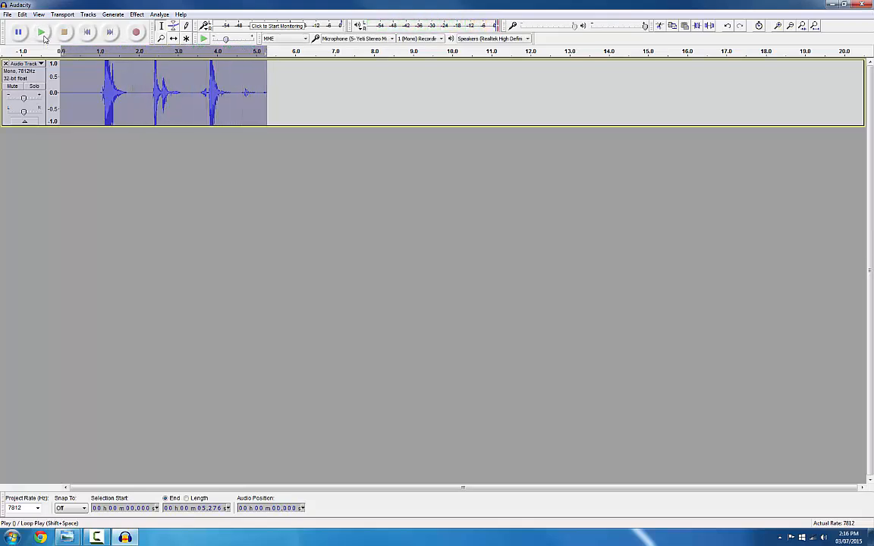
pyautogui.click(41, 32)
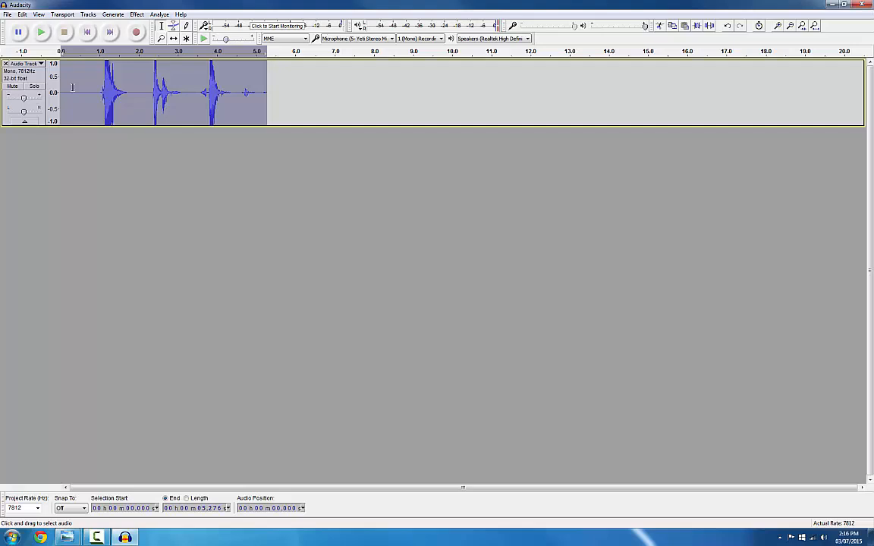
pyautogui.moveTo(84, 78)
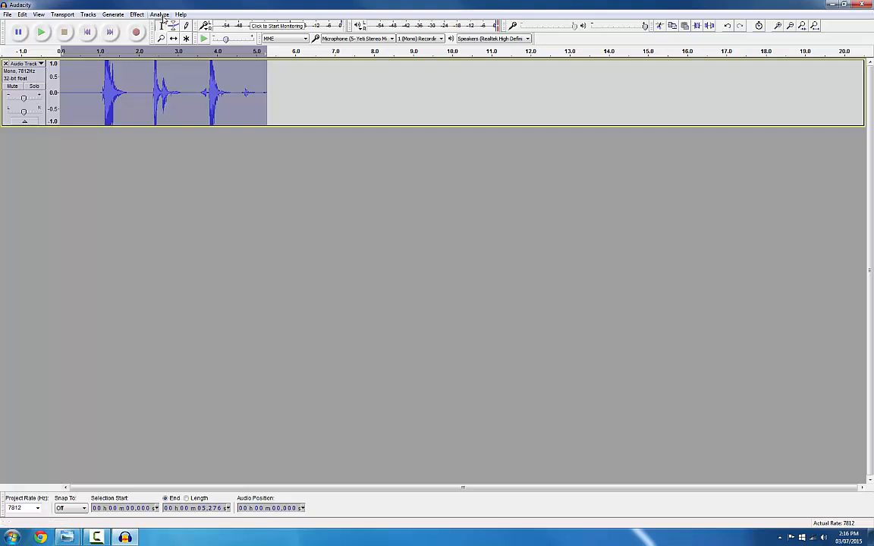
# Run Analyze > Sound Finder with 36 dB silence, 0.5 s minimum gap and 0.05 s padding.
pyautogui.click(159, 14)
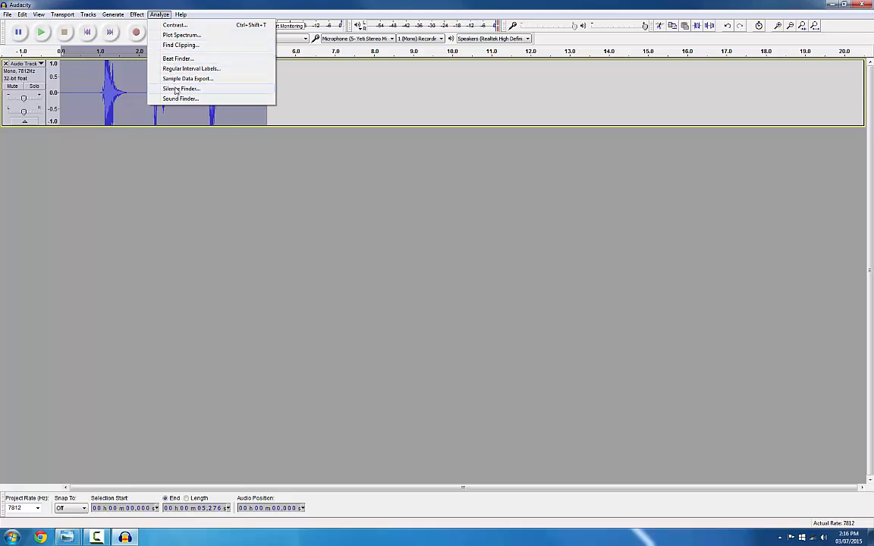
pyautogui.click(180, 99)
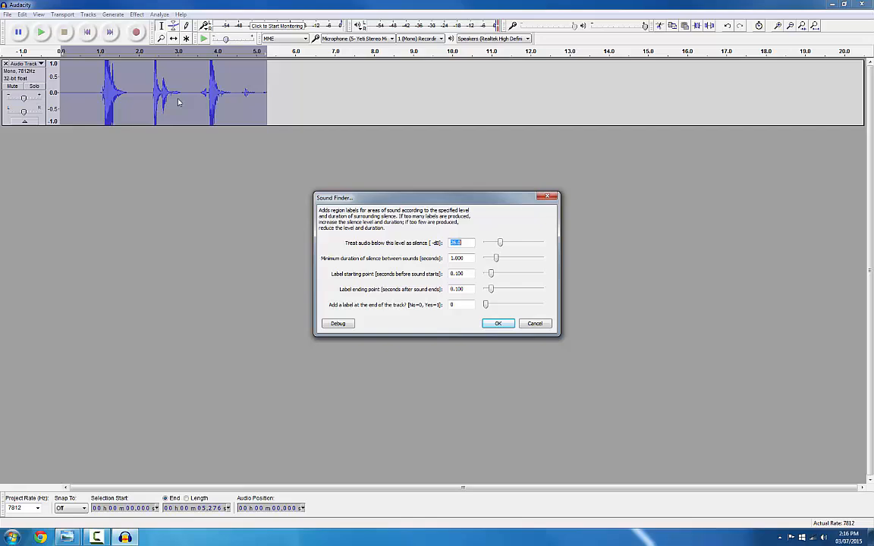
pyautogui.write('36')
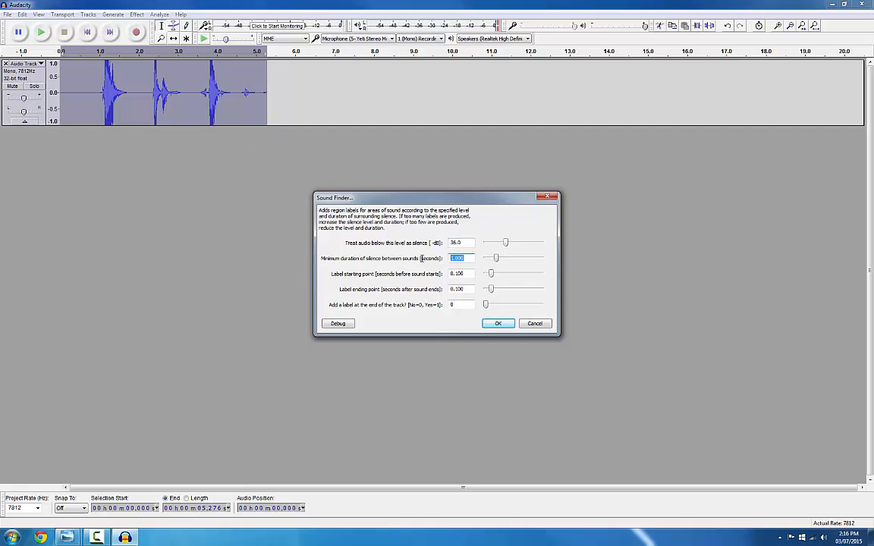
pyautogui.write('.5')
pyautogui.click(461, 289)
pyautogui.write('0.05')
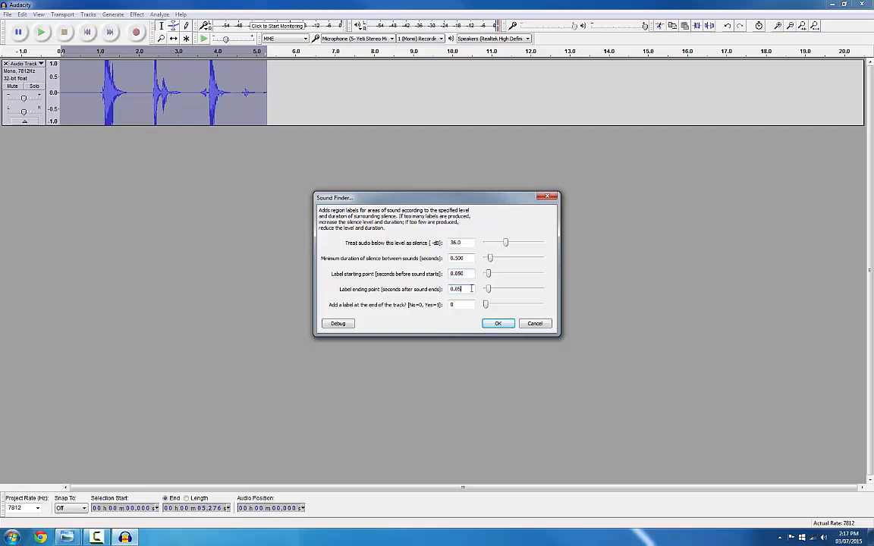
pyautogui.moveTo(497, 324)
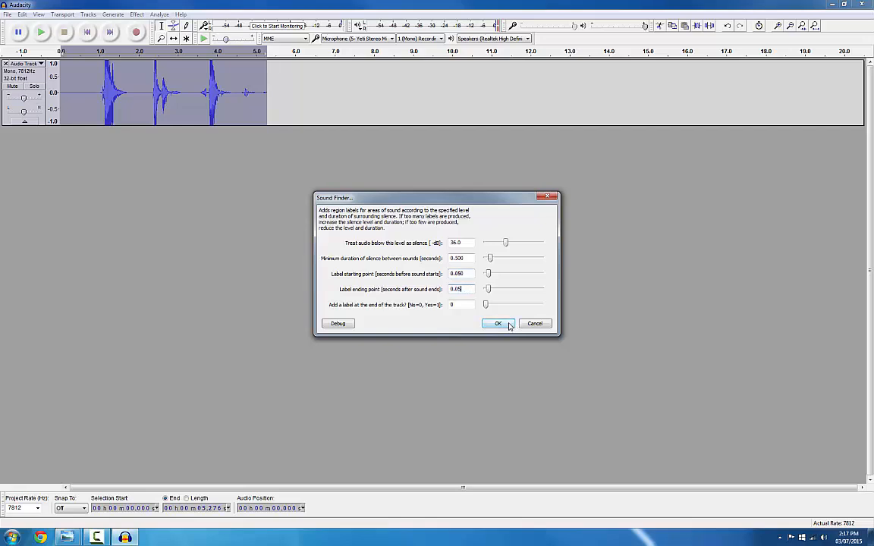
pyautogui.click(498, 323)
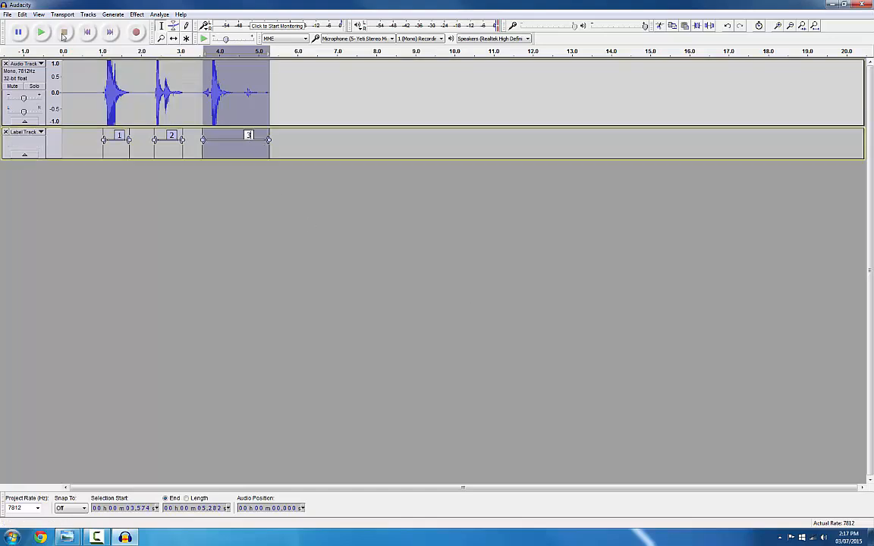
# Play back the third labelled word's region to check it.
pyautogui.click(41, 31)
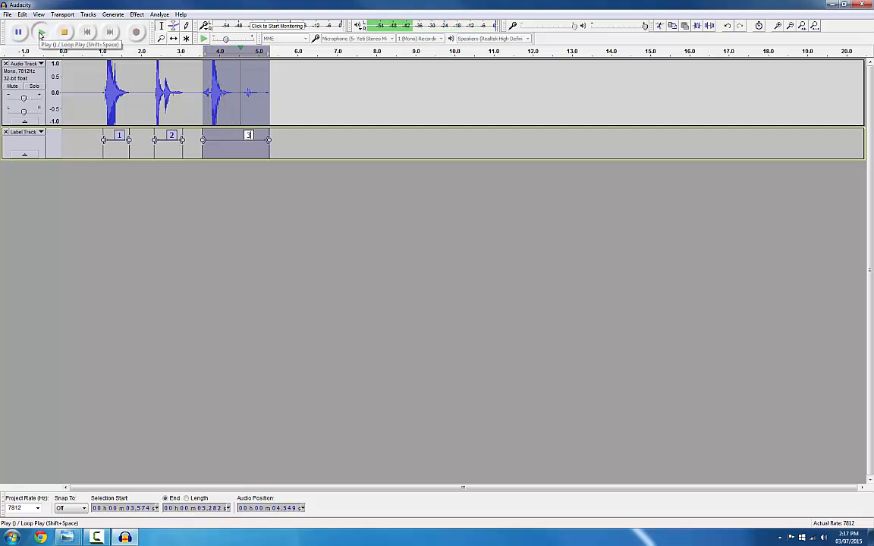
pyautogui.click(41, 31)
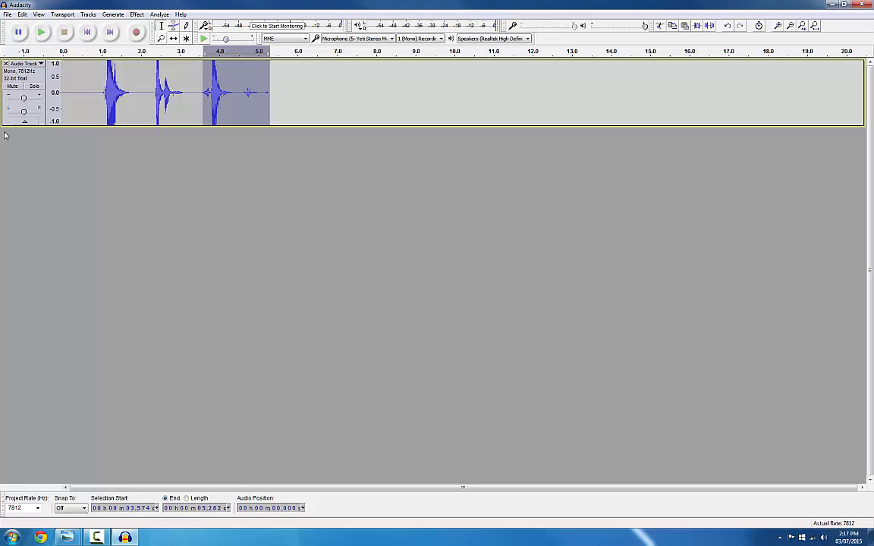
# Rerun Sound Finder on the audio track using a 0.25 s minimum silence.
pyautogui.click(135, 91)
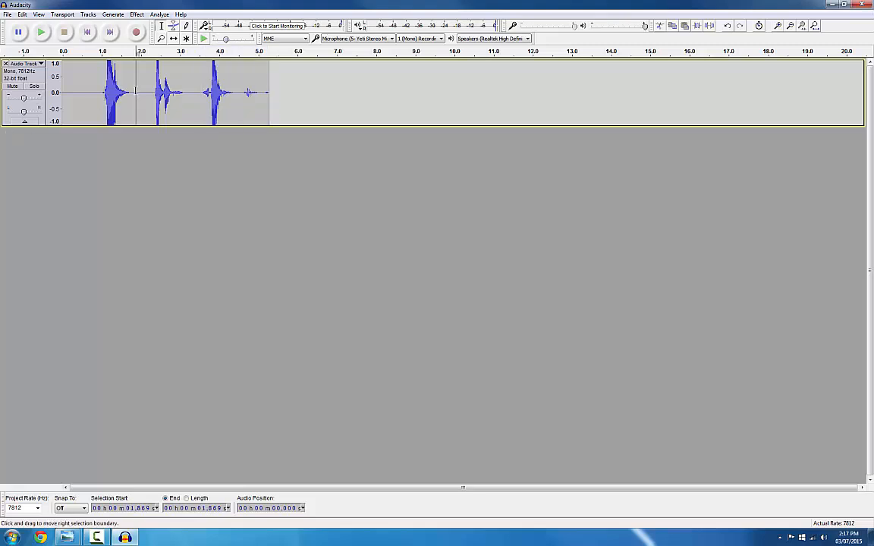
pyautogui.click(158, 14)
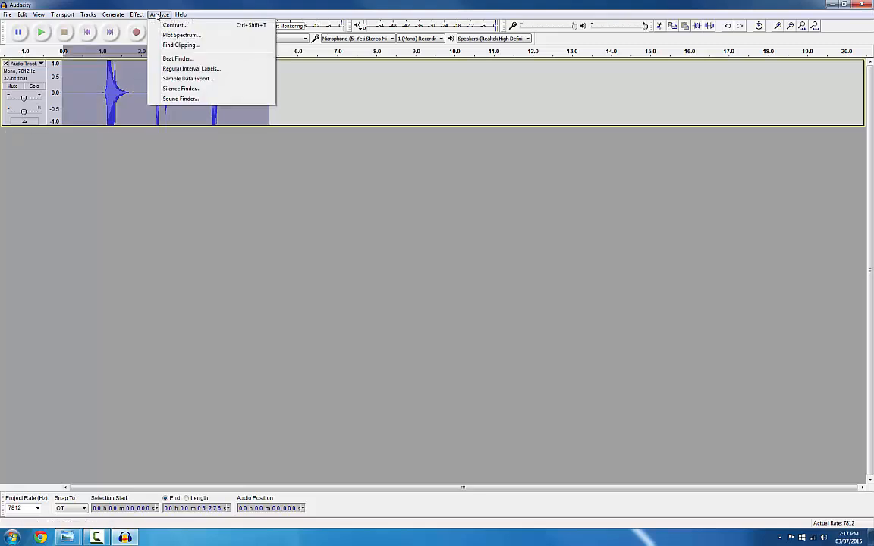
pyautogui.click(180, 99)
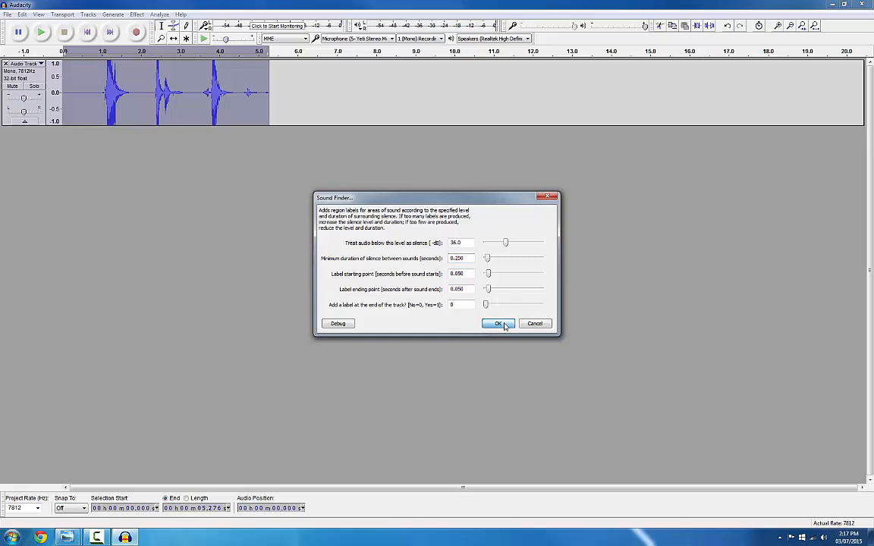
pyautogui.click(499, 324)
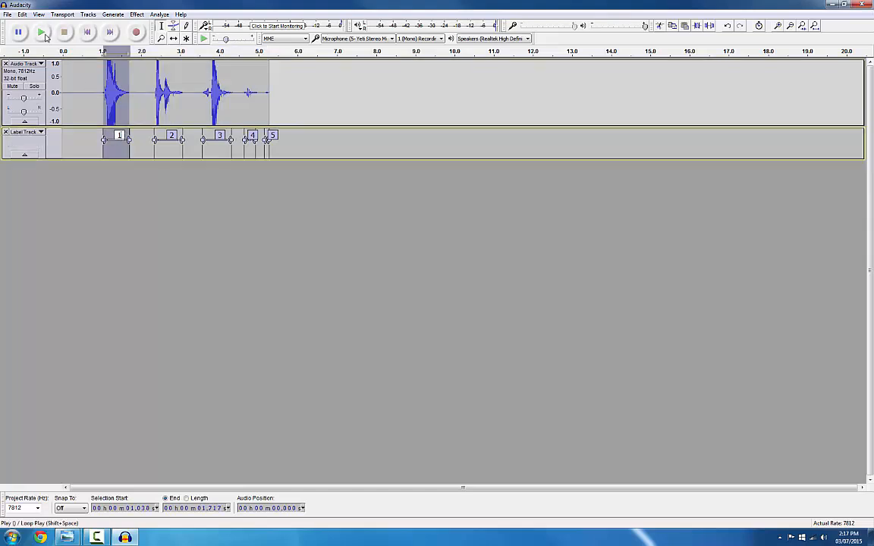
pyautogui.click(41, 31)
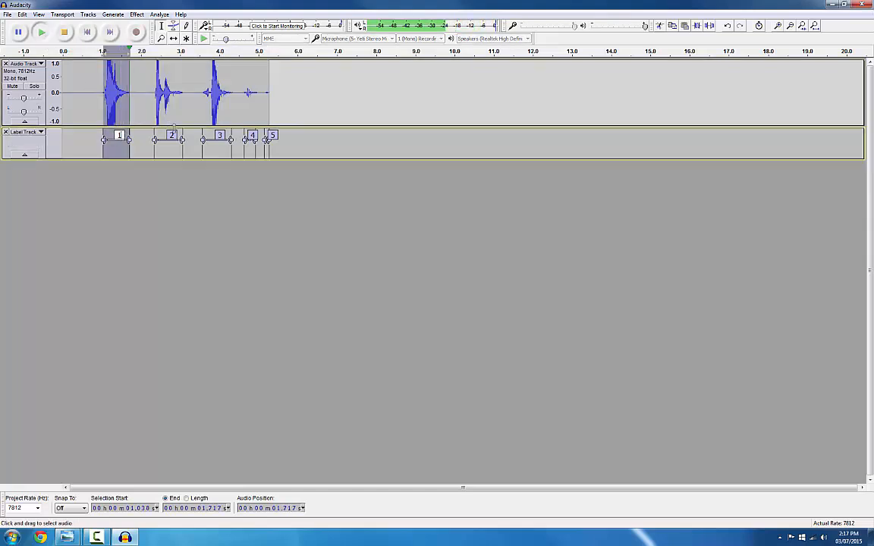
pyautogui.click(40, 31)
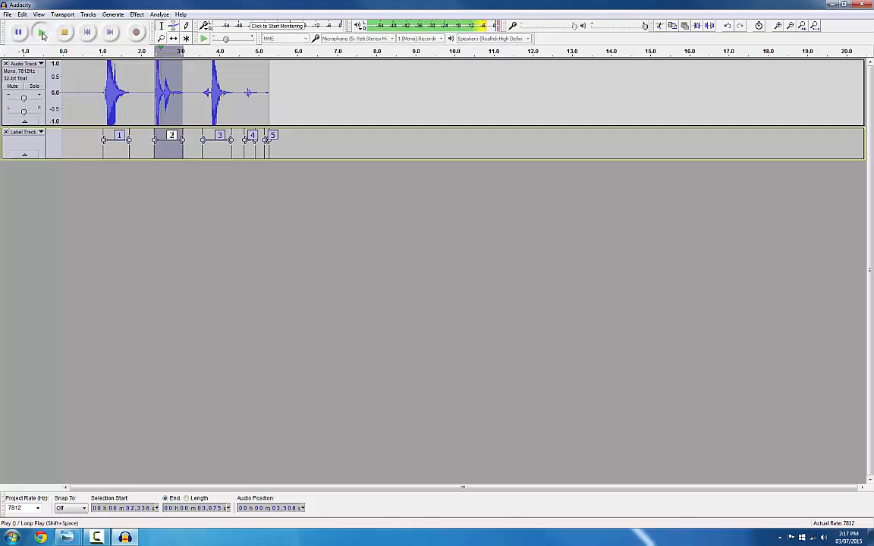
pyautogui.click(18, 31)
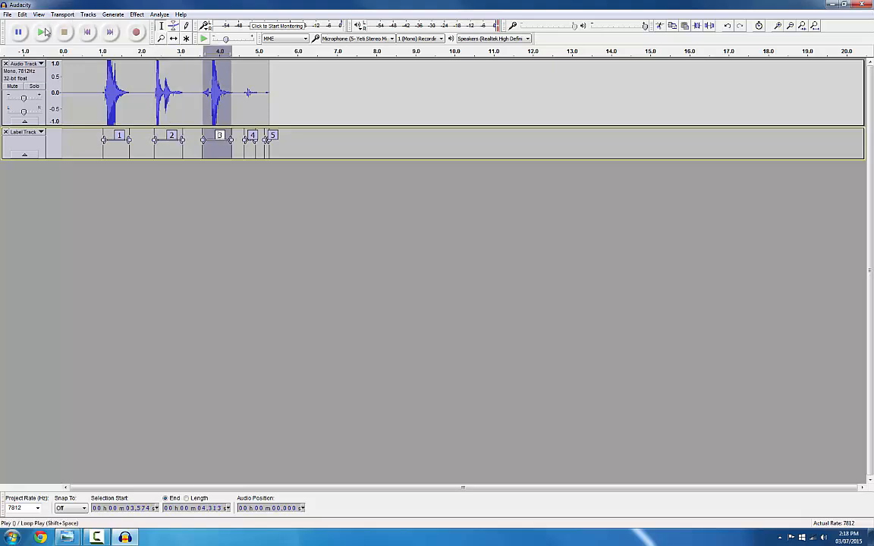
pyautogui.moveTo(41, 32)
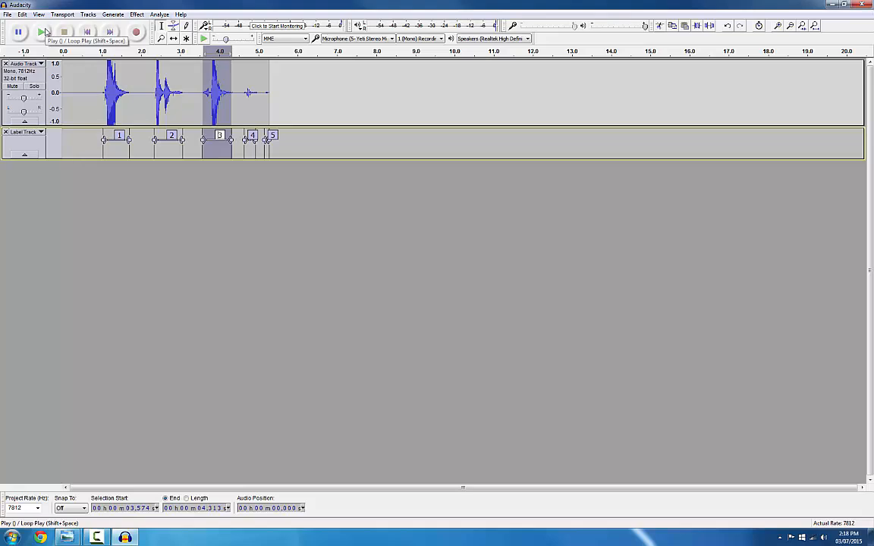
pyautogui.click(41, 32)
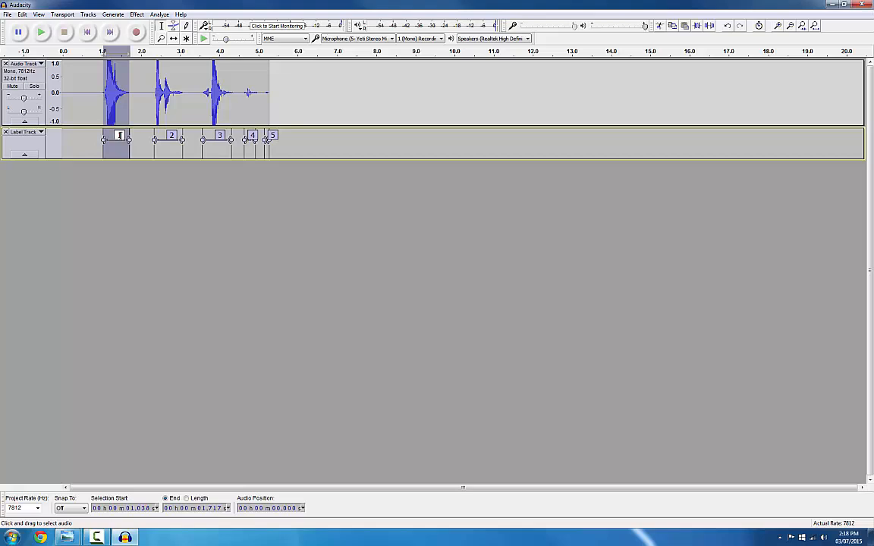
# Export the selected clip as Other uncompressed files with Unsigned 8-bit PCM encoding.
pyautogui.click(8, 15)
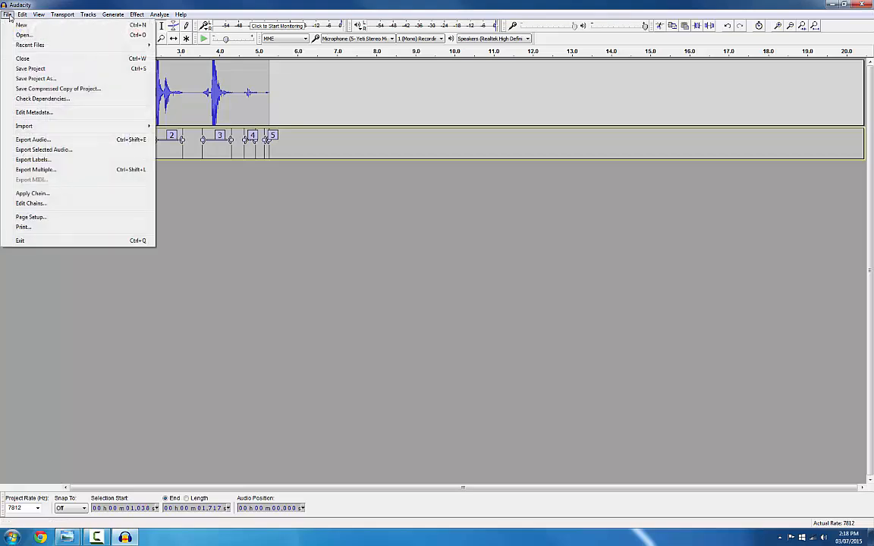
pyautogui.moveTo(55, 169)
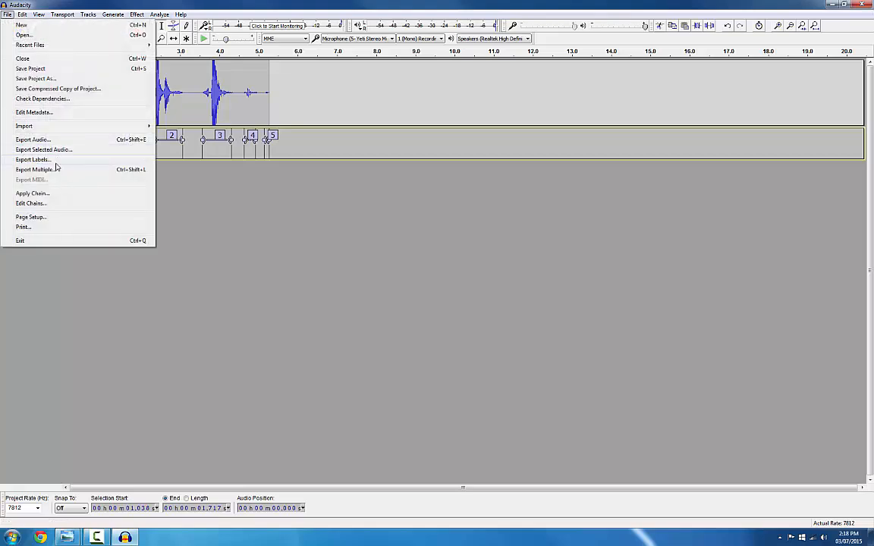
pyautogui.click(44, 149)
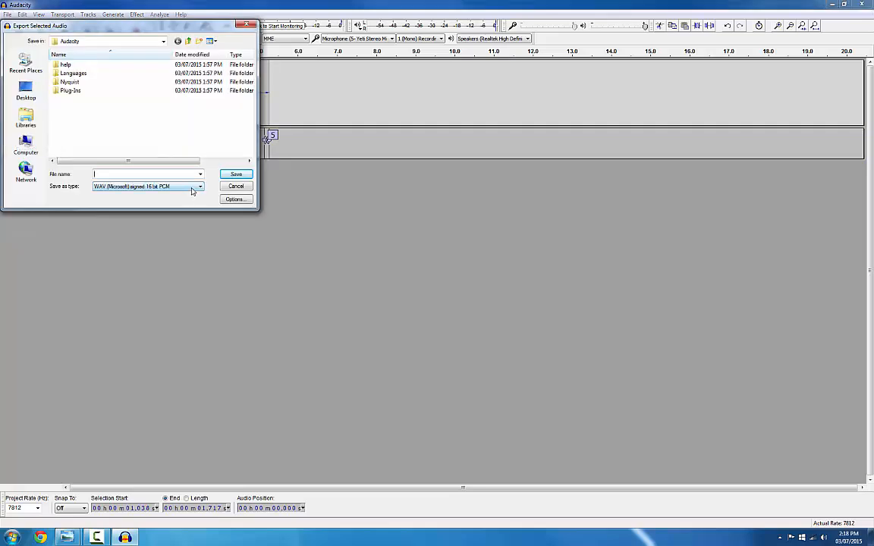
pyautogui.click(199, 187)
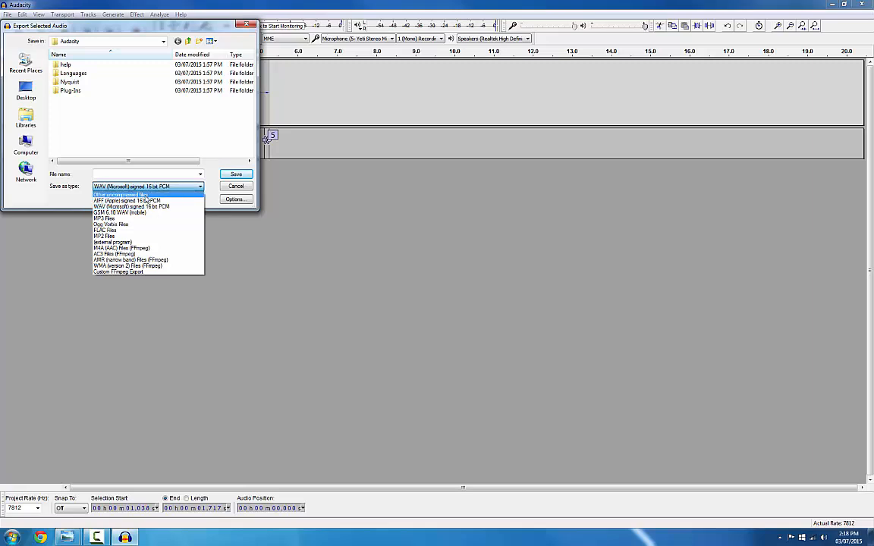
pyautogui.click(124, 195)
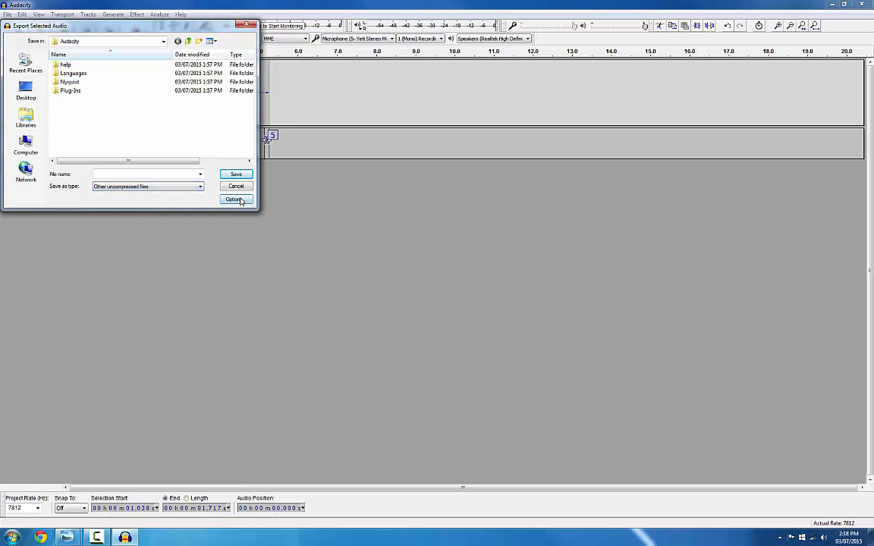
pyautogui.click(235, 199)
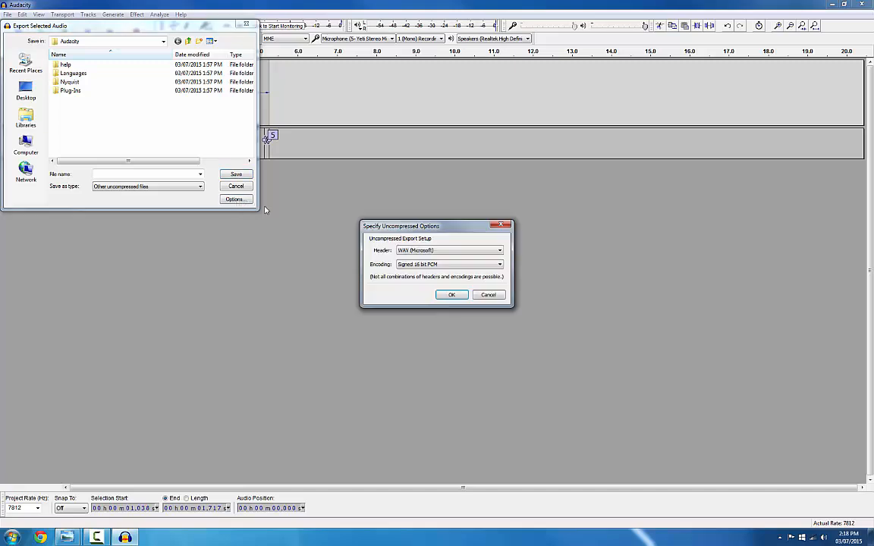
pyautogui.moveTo(442, 264)
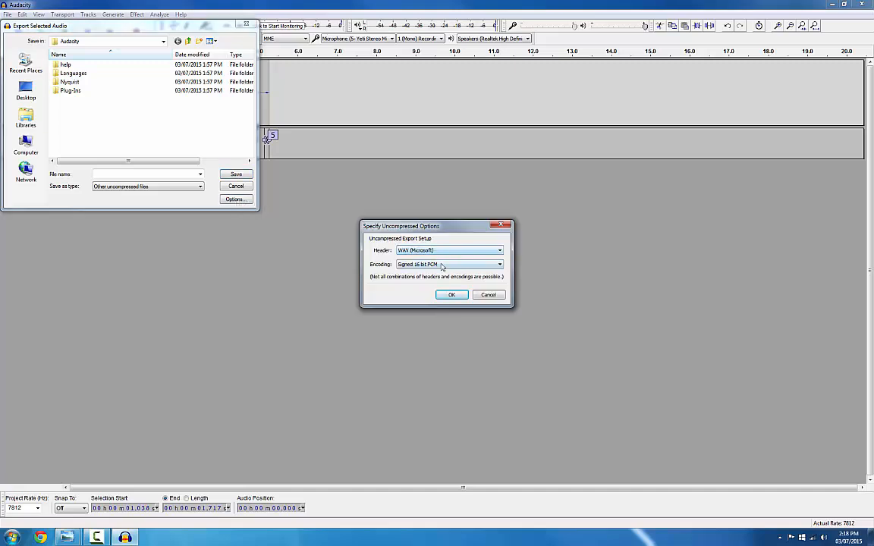
pyautogui.click(498, 264)
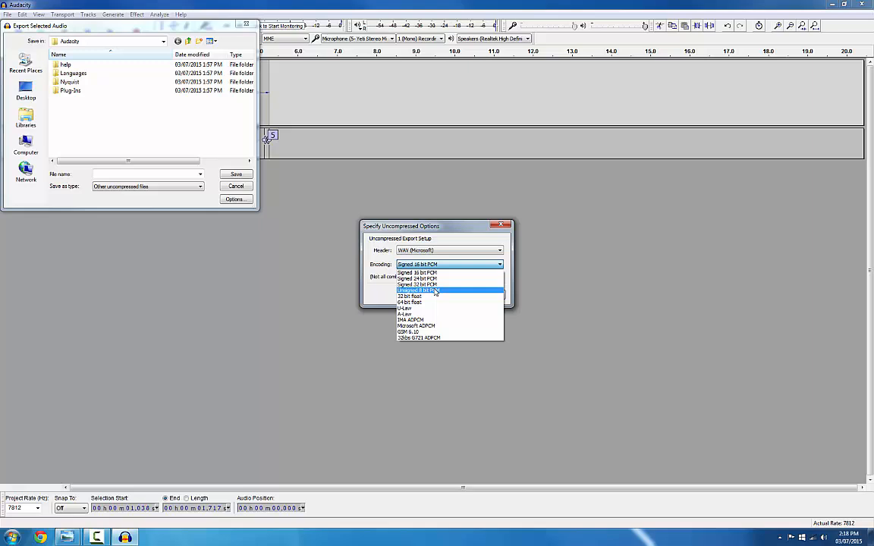
pyautogui.click(417, 290)
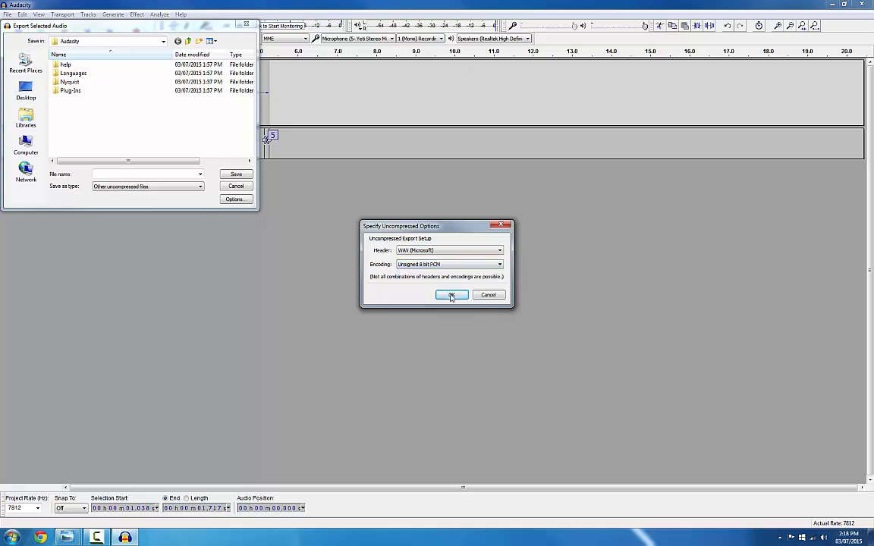
pyautogui.click(452, 294)
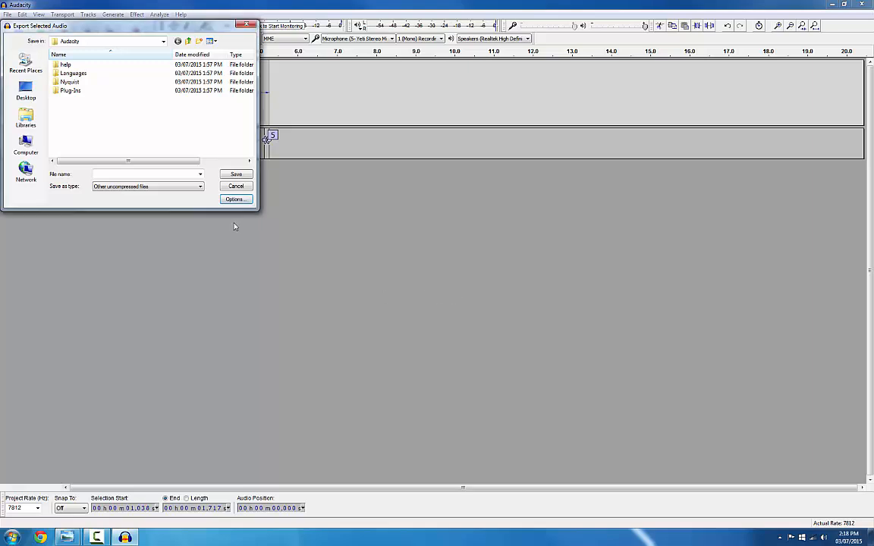
# Save the export to the Desktop as 'time' with empty metadata.
pyautogui.click(26, 91)
pyautogui.write('lime')
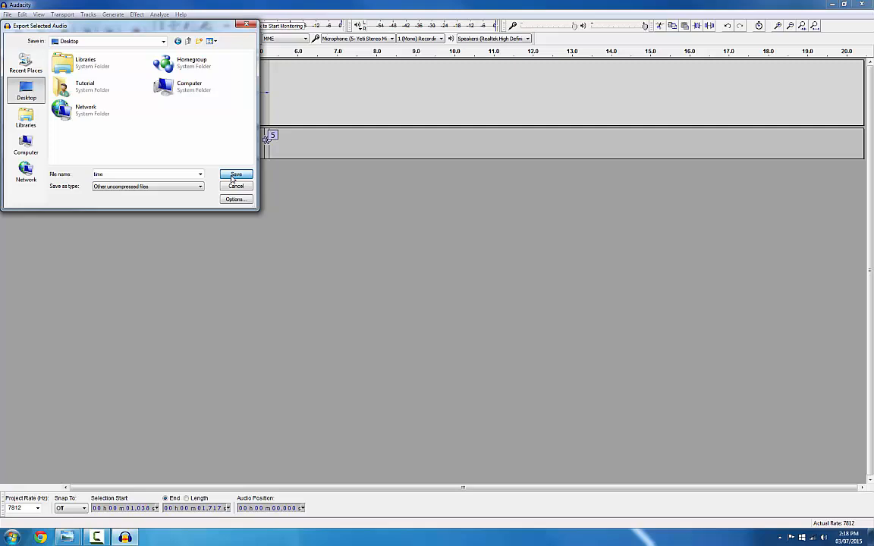
pyautogui.click(236, 174)
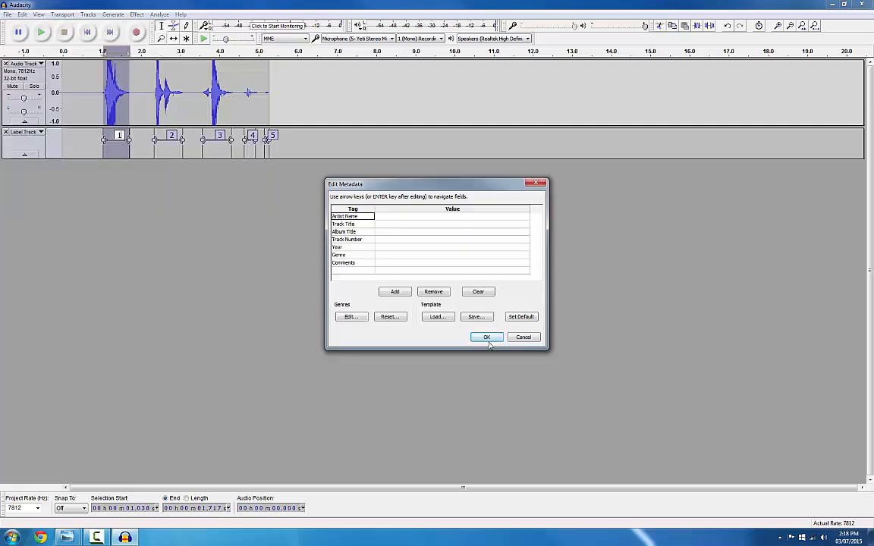
pyautogui.click(486, 337)
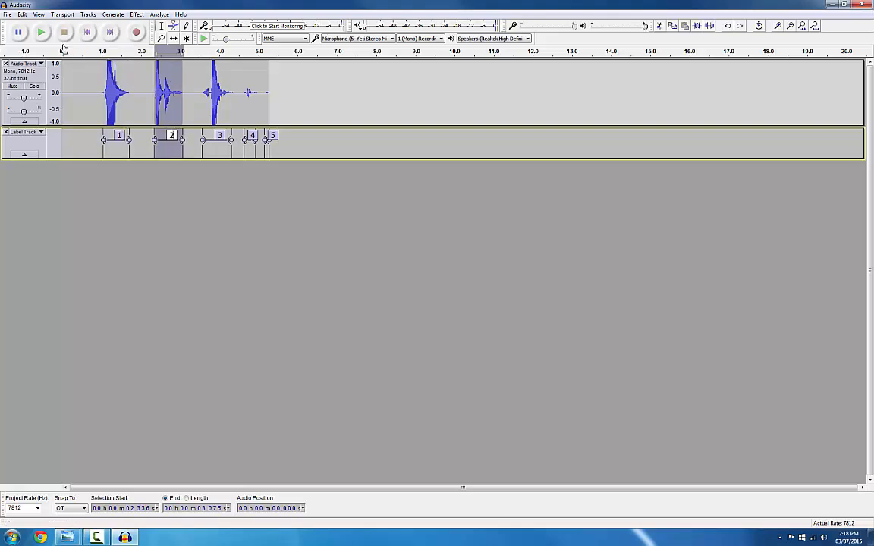
# Export the selected second clip as the WAV file 'distance', accepting empty metadata.
pyautogui.click(7, 14)
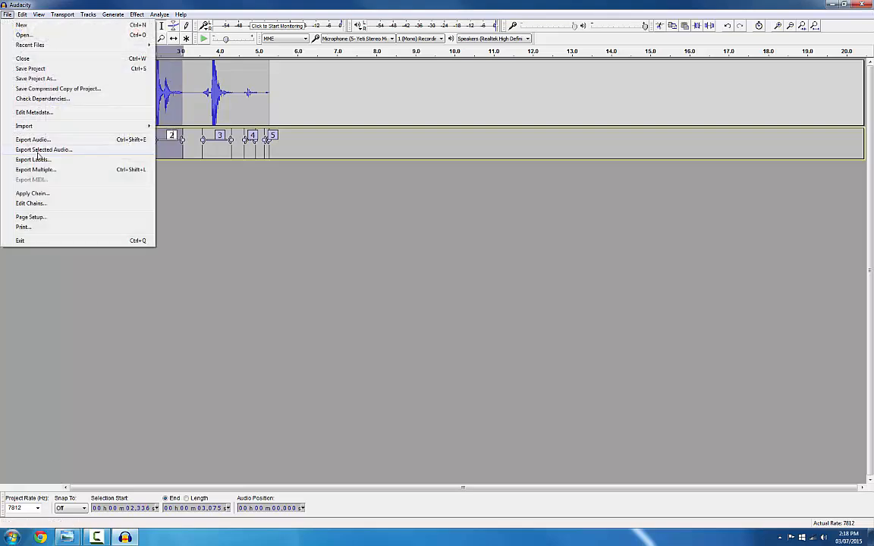
pyautogui.click(44, 149)
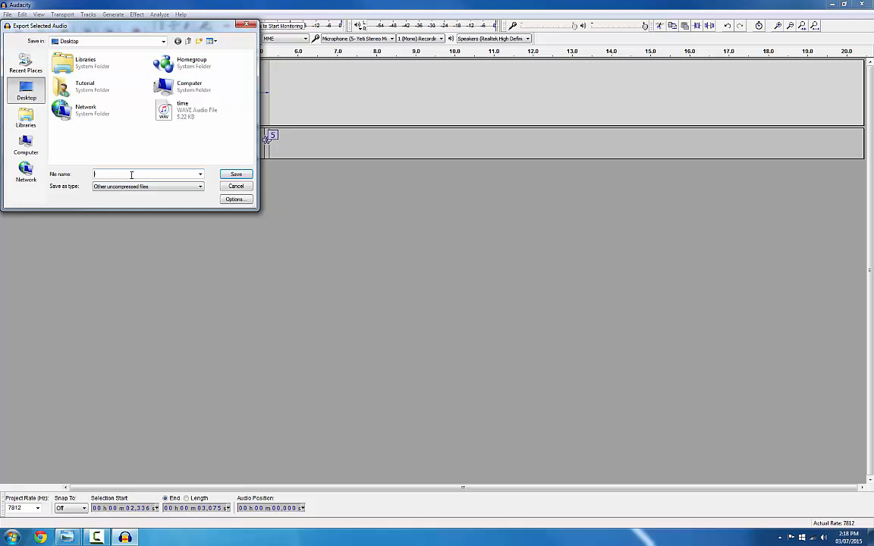
pyautogui.write('distance')
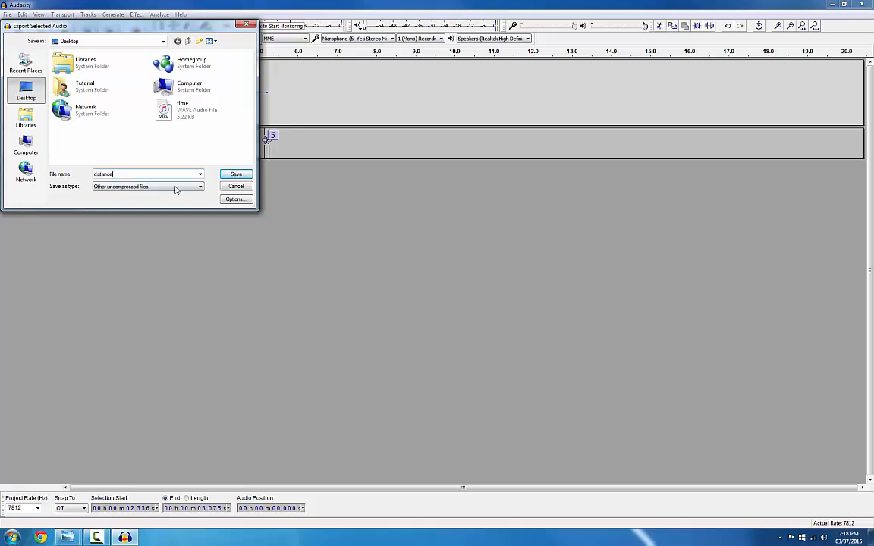
pyautogui.click(236, 174)
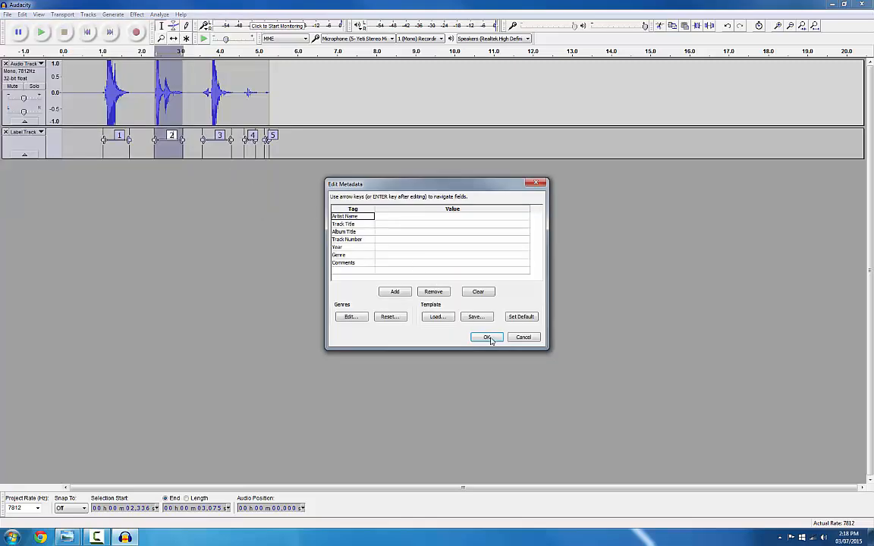
pyautogui.click(487, 337)
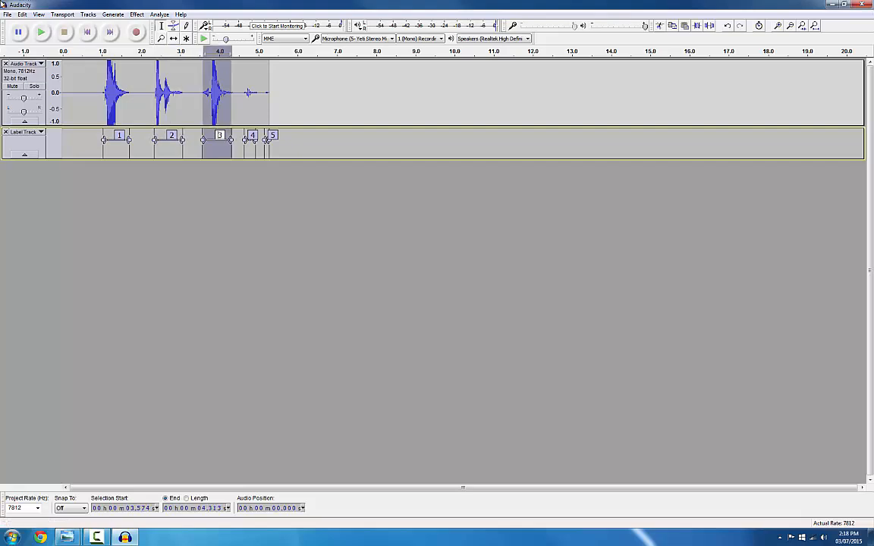
# Export the selected third clip as a WAV file to the desktop.
pyautogui.click(8, 14)
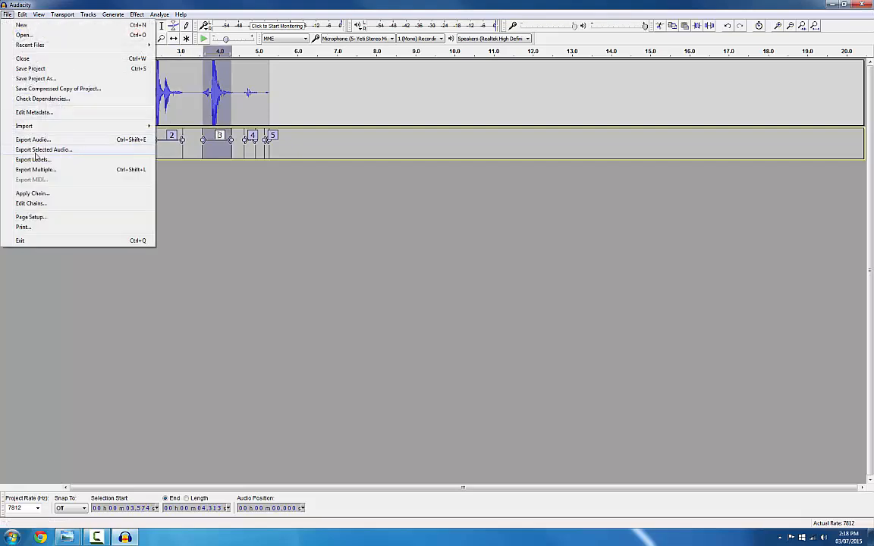
pyautogui.click(43, 149)
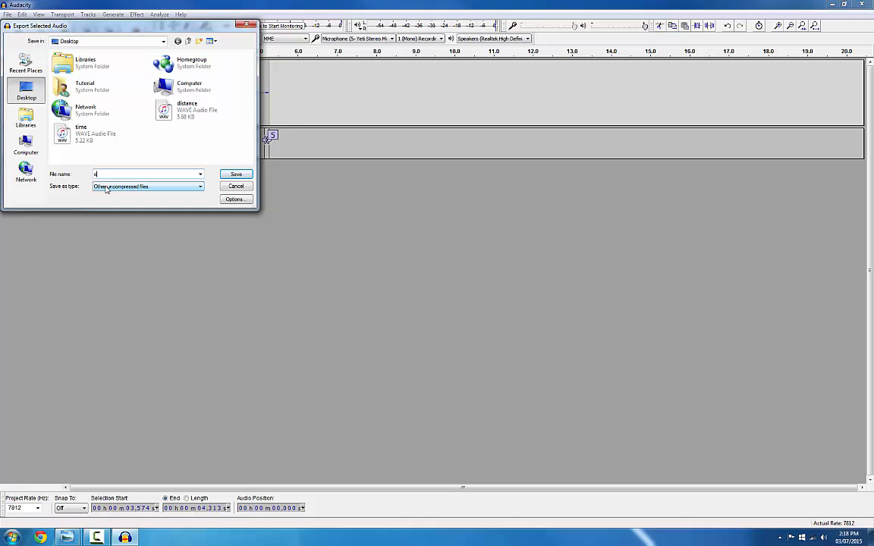
pyautogui.click(236, 173)
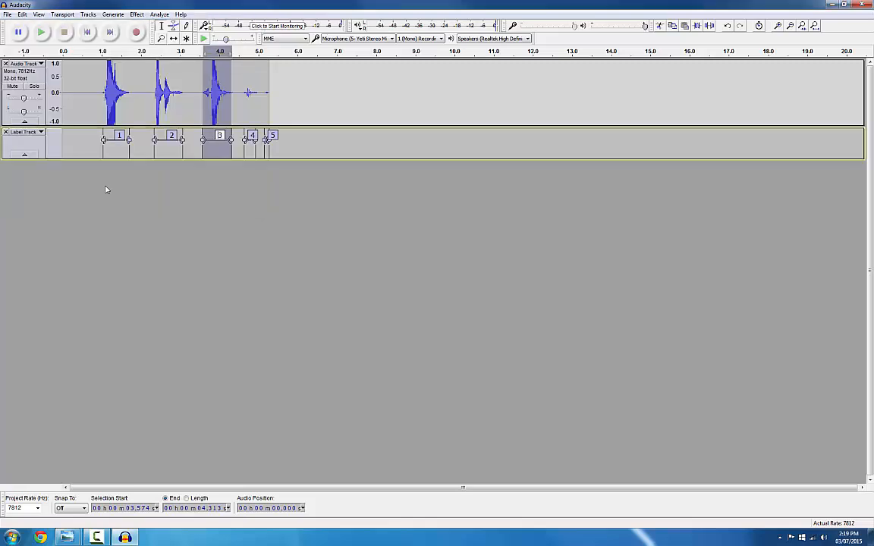
pyautogui.moveTo(181, 334)
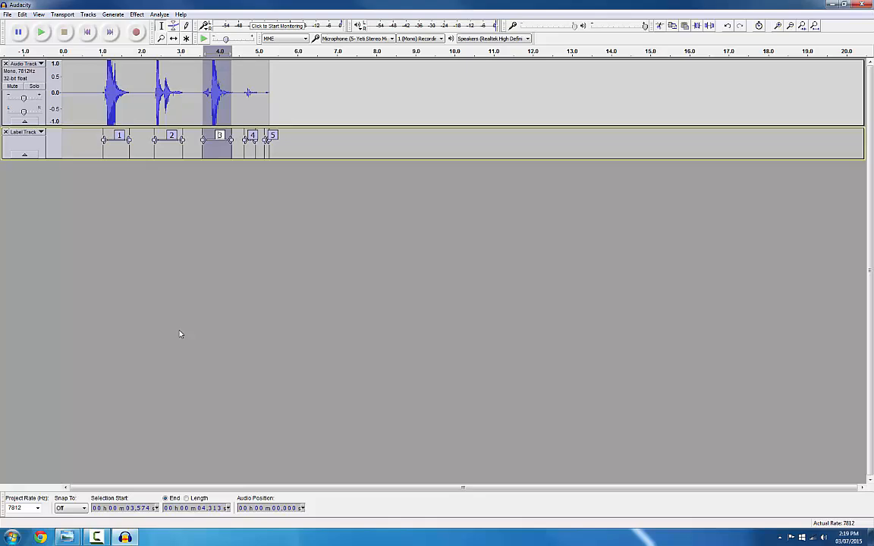
# Show the desktop, play an exported WAV clip in Media Player, then close the player.
pyautogui.click(870, 524)
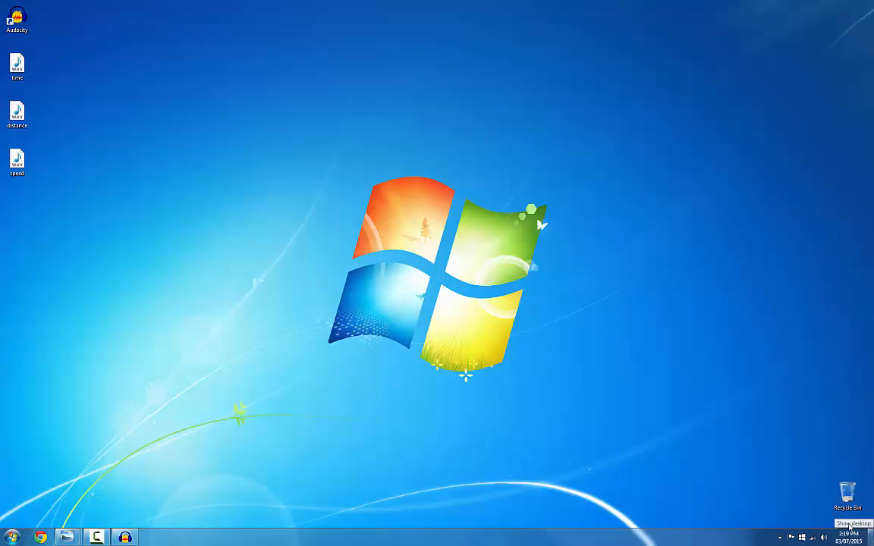
pyautogui.click(16, 65)
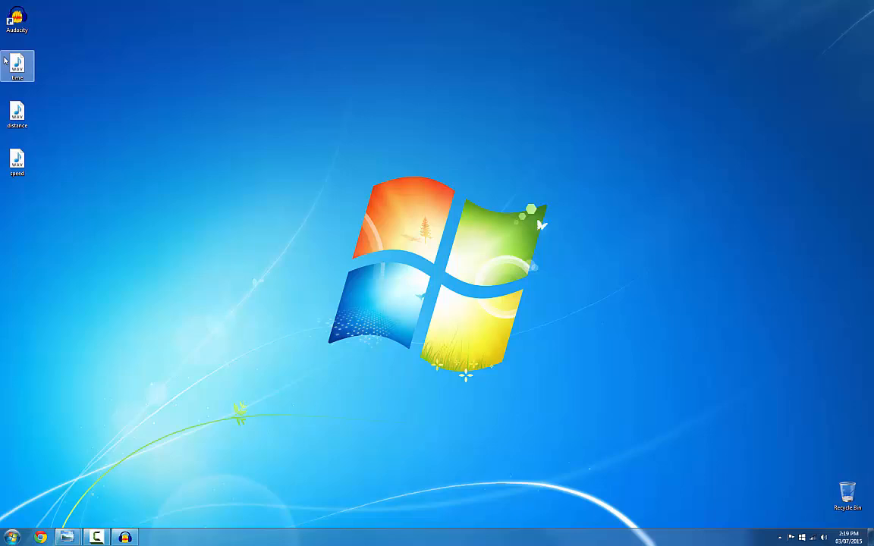
pyautogui.moveTo(17, 63)
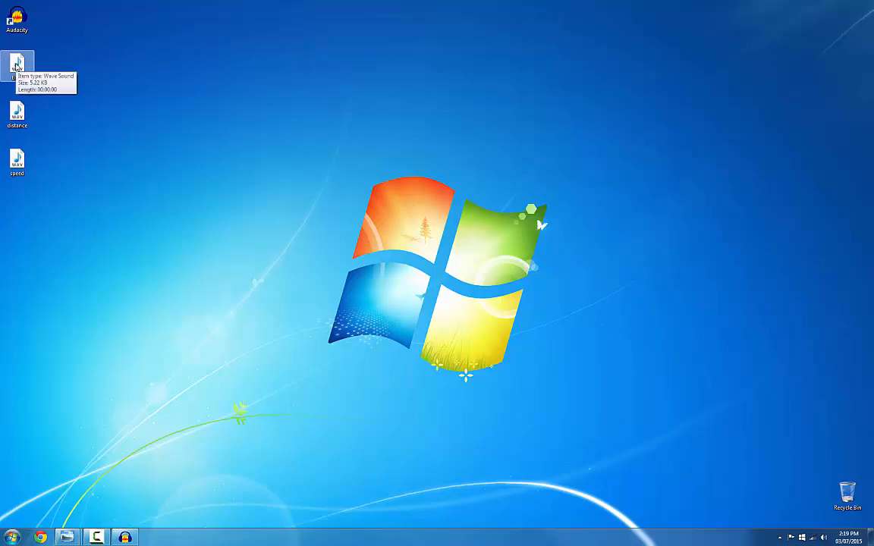
pyautogui.doubleClick(16, 67)
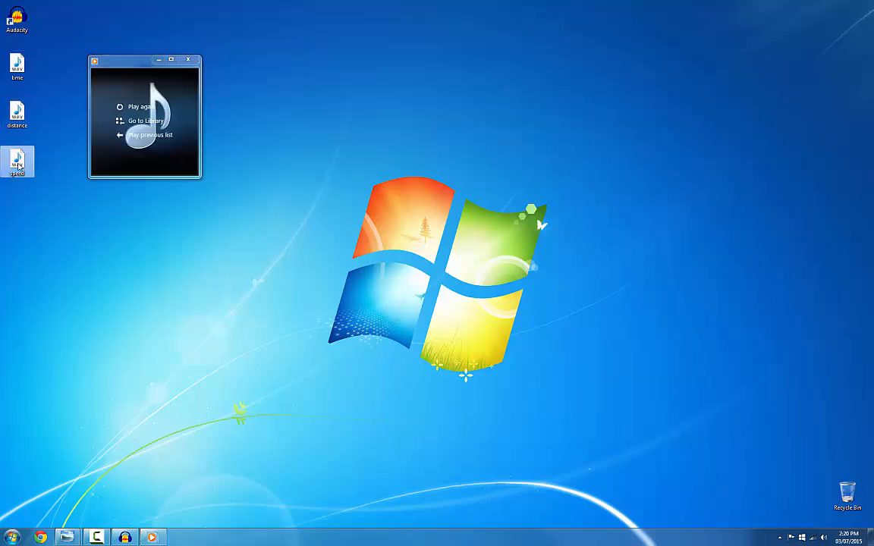
pyautogui.click(188, 60)
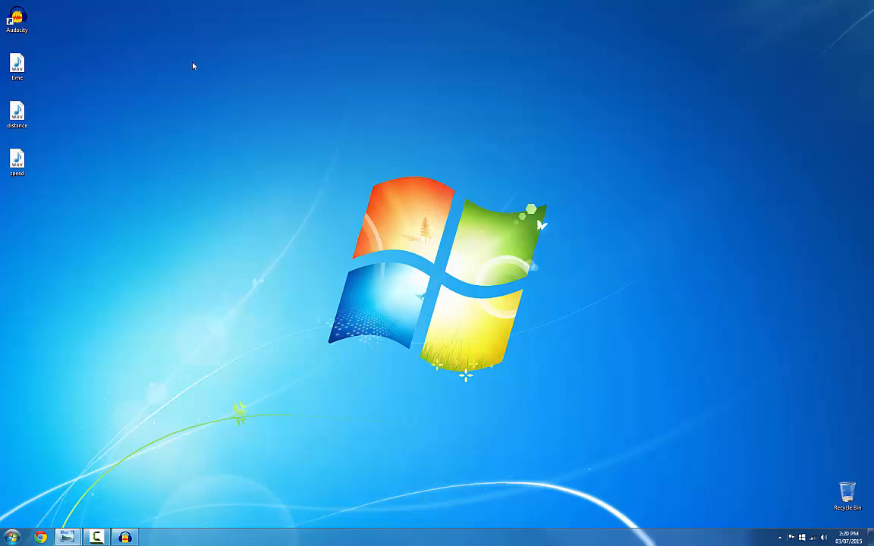